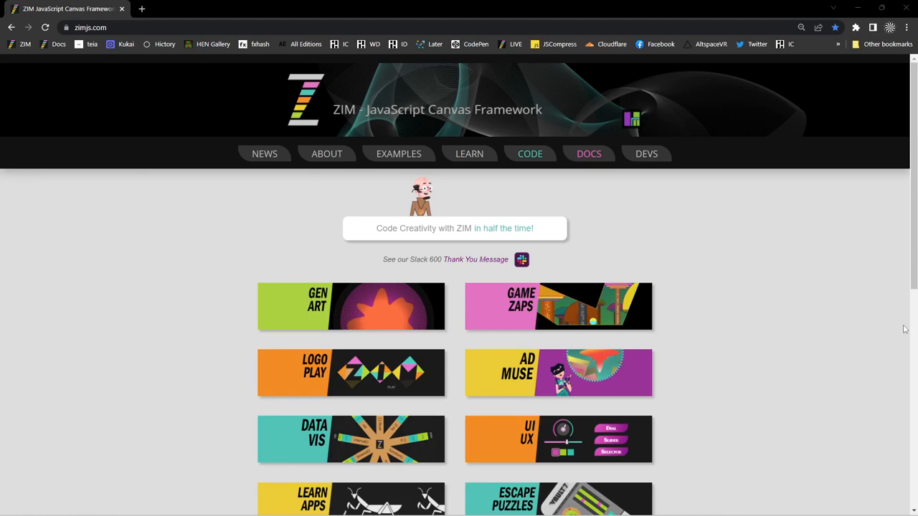
Go to the CODE page on zimjs.com and copy the starter template
left_click(531, 153)
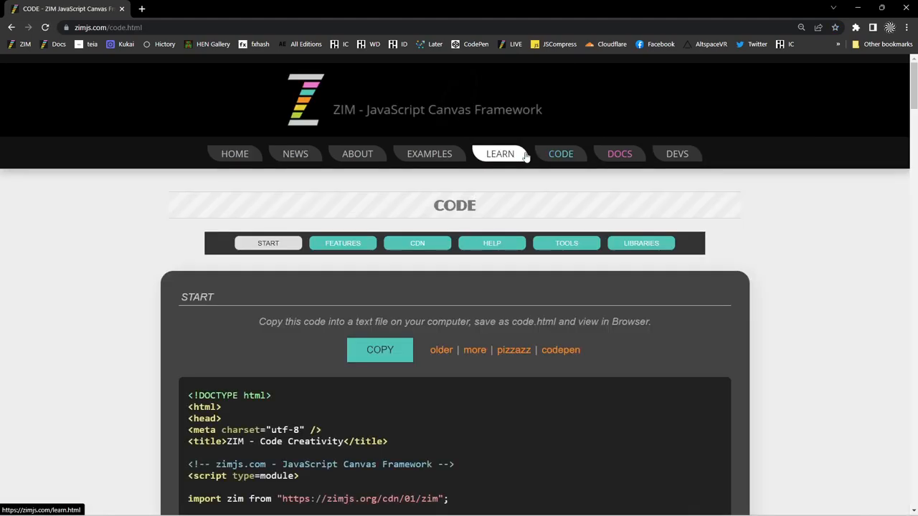
left_click(380, 350)
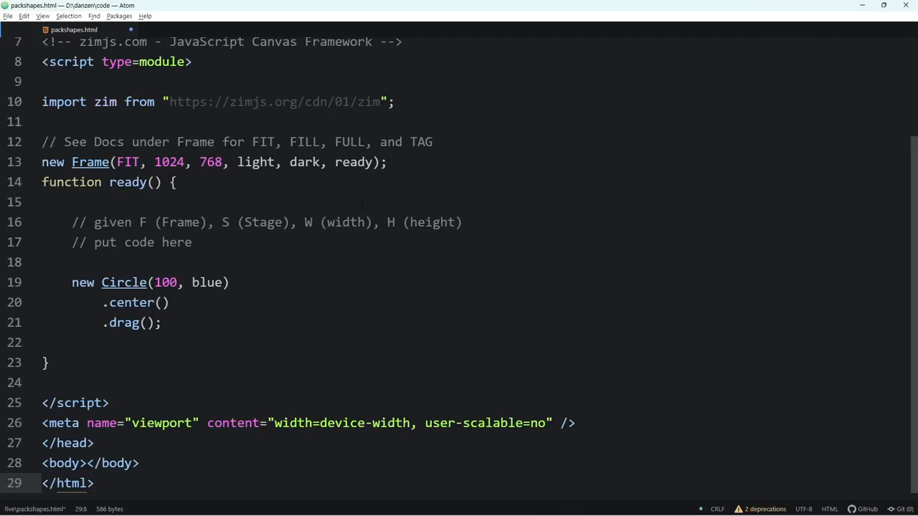
Retitle the page 'ZIM - Pack Shapes!'
scroll("up", 3)
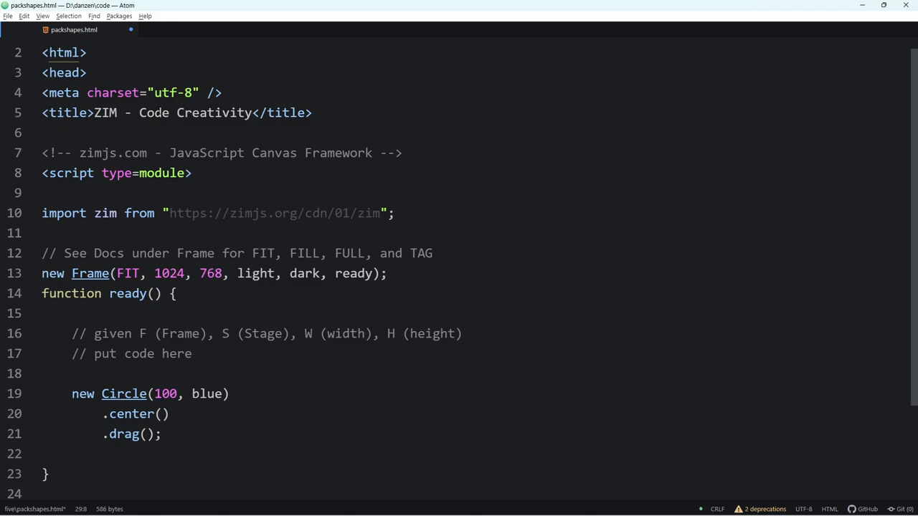
double_click(193, 112)
type("Pack Shapes!")
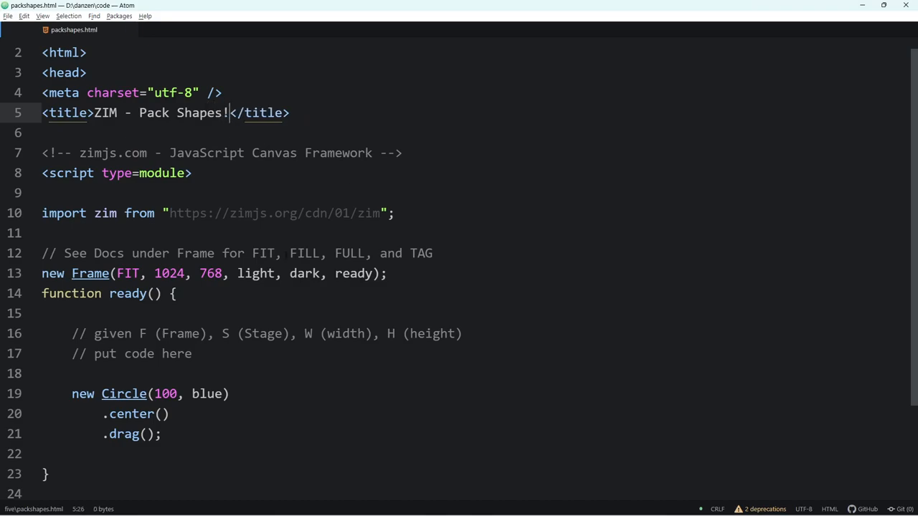
scroll("down", 3)
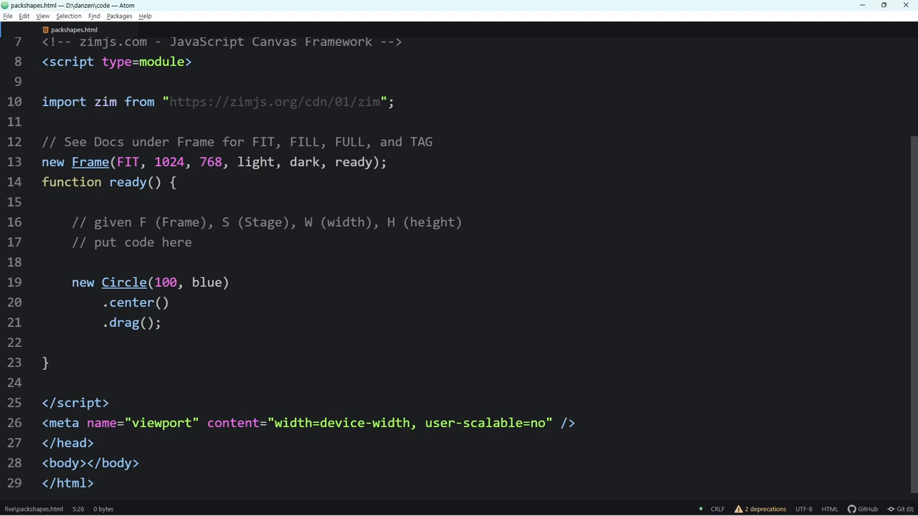
Change the Frame stage colour from light to purple.darken(.5)
double_click(255, 161)
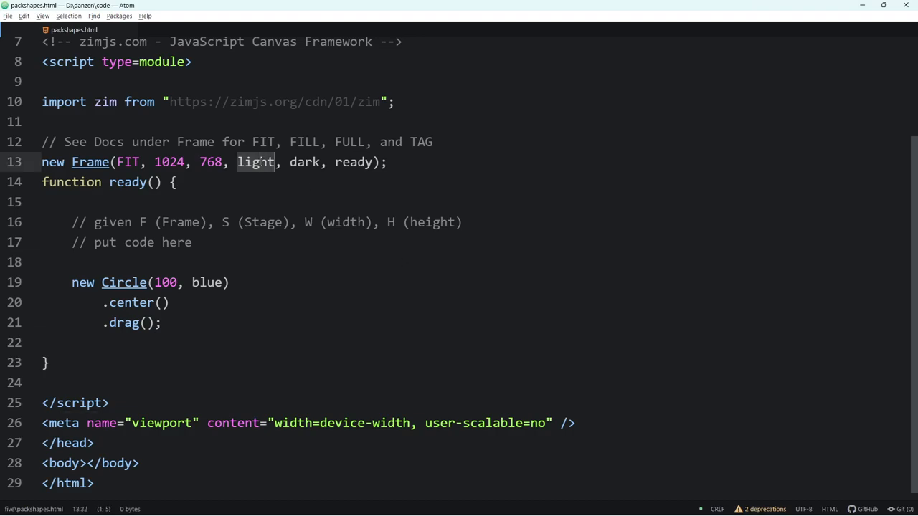
type("purple.darken(")
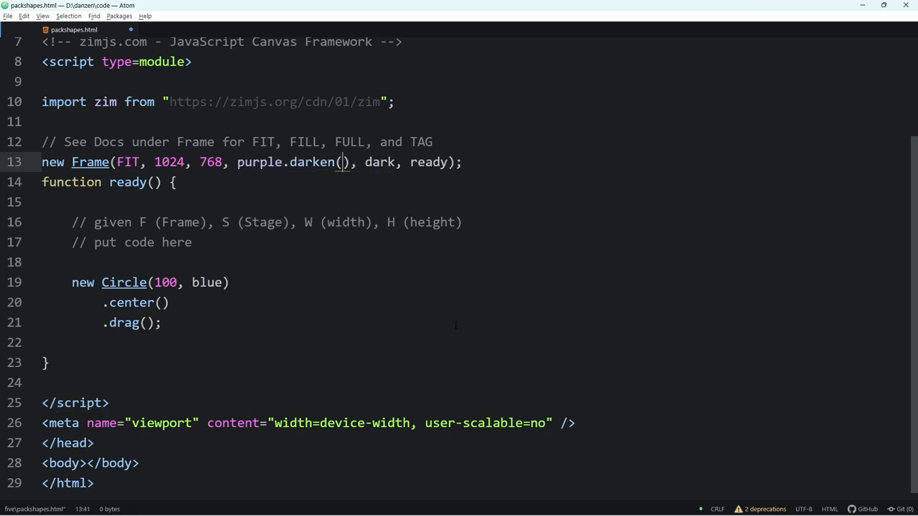
type(".")
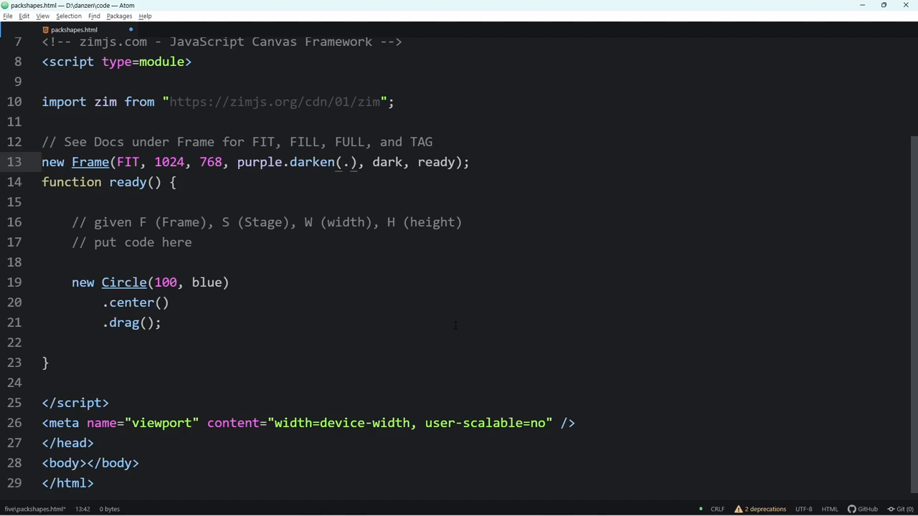
type("5")
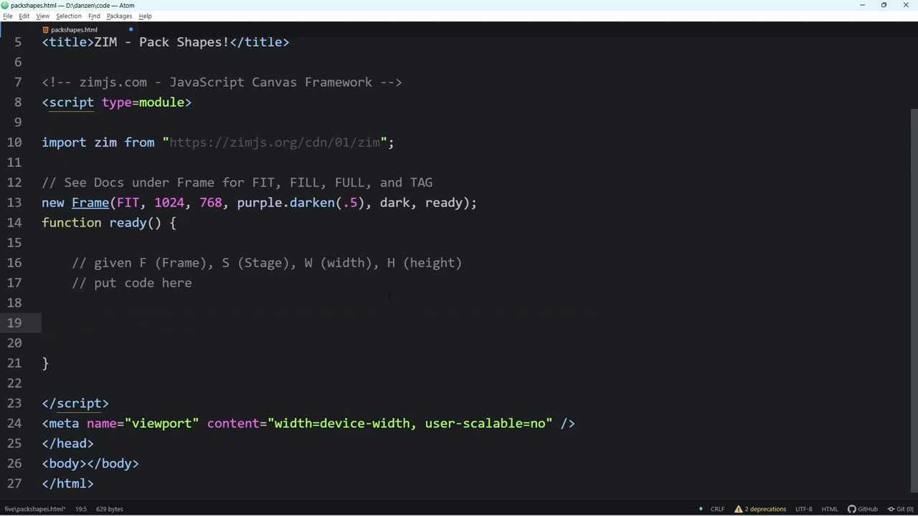
left_click(72, 323)
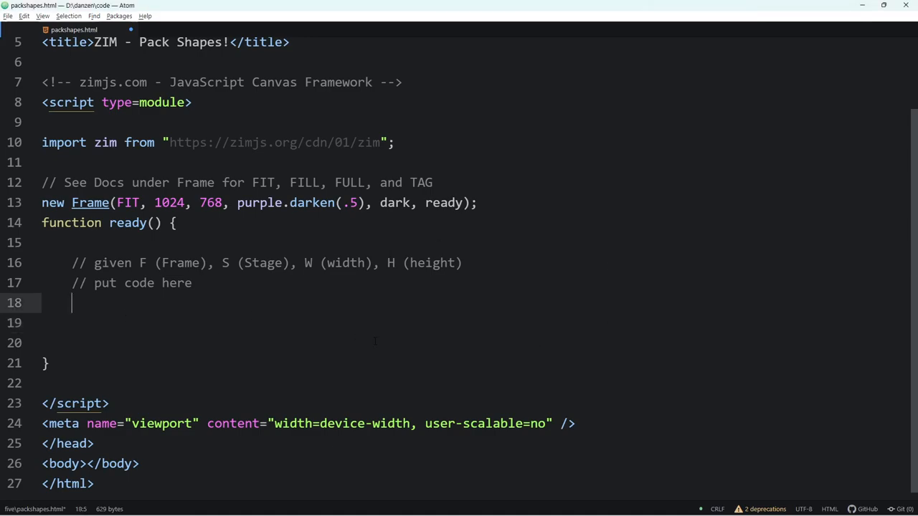
Declare const tile as a new Tile of a Rectangle and a Circle with rand(10,20) columns
type("const tile = new Tile([")
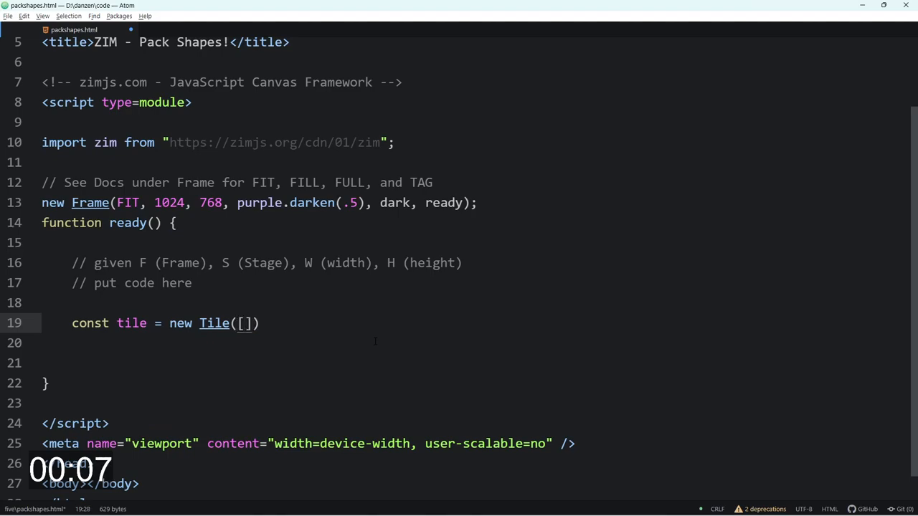
type("new Rectna")
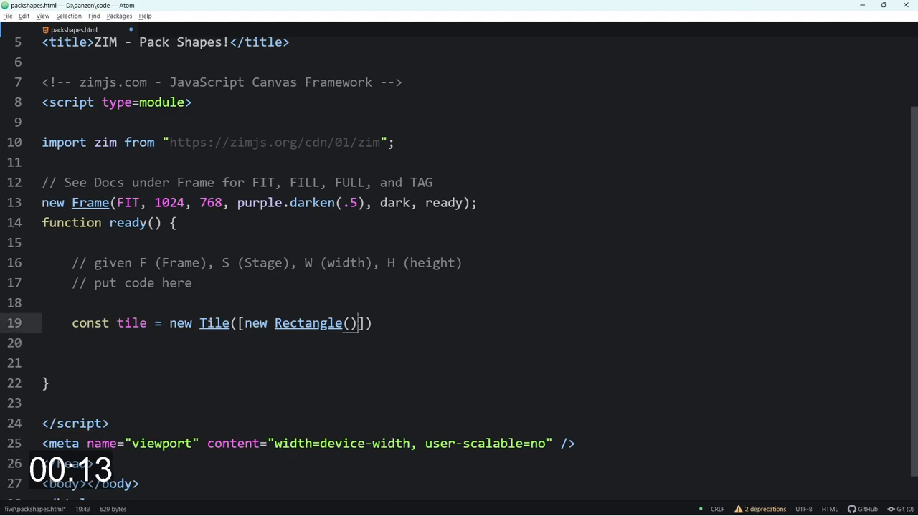
type(", new Circle(")
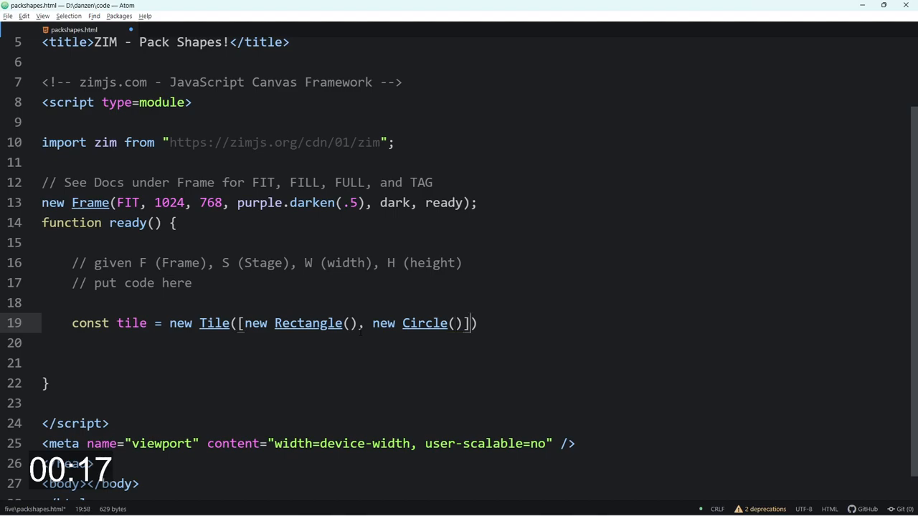
type(", rand")
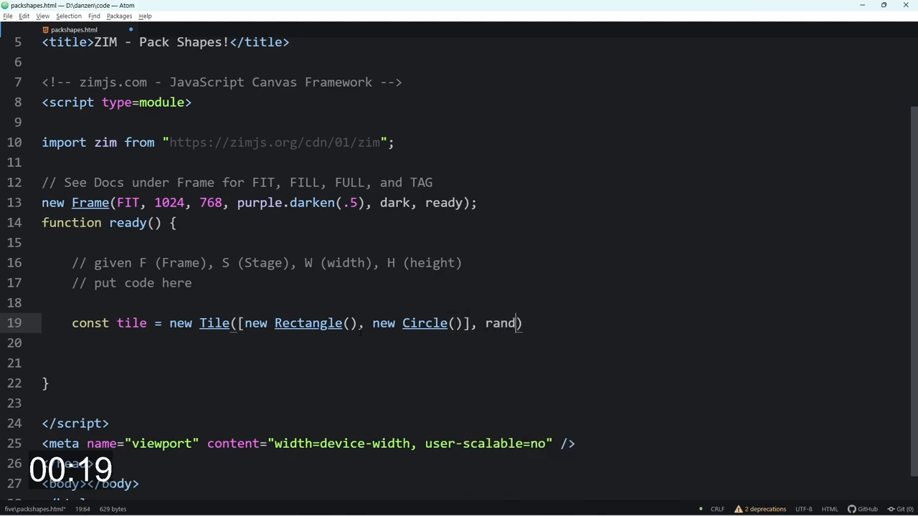
type("10")
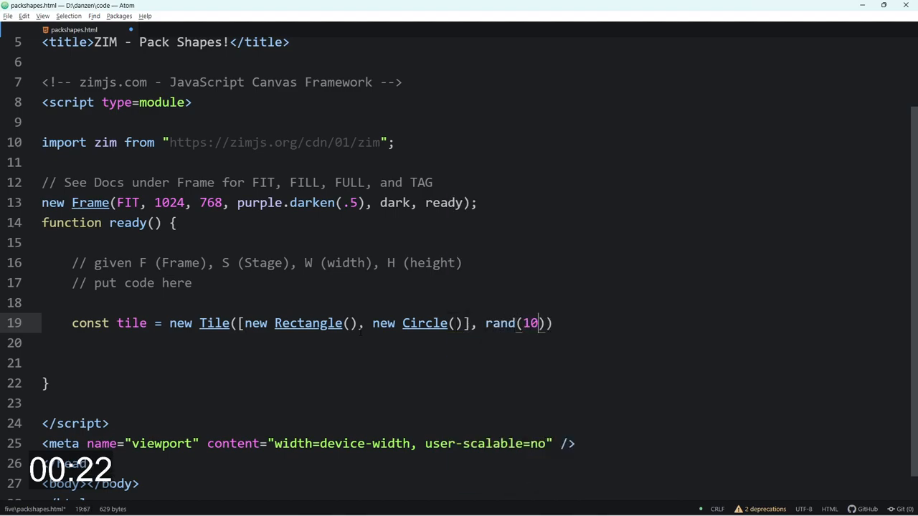
type(",20),")
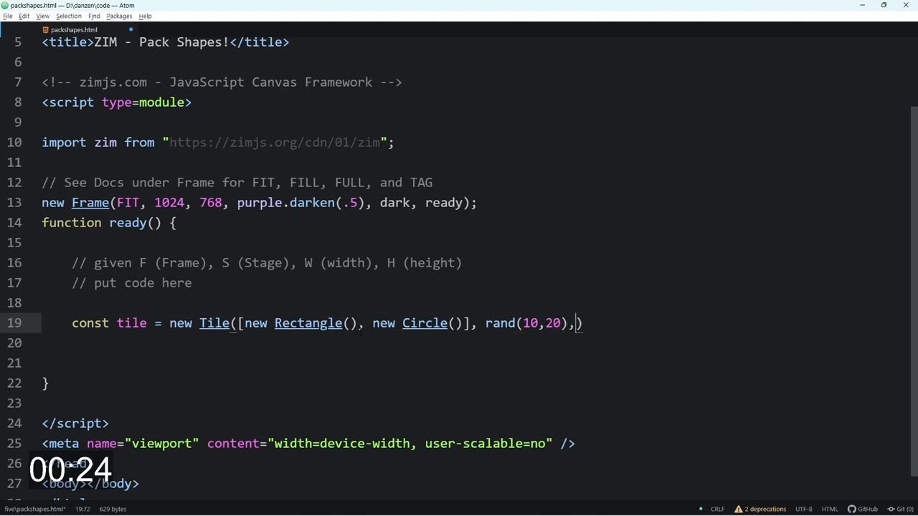
Finish the Tile arguments with rand(20,40) rows and 10, 10 spacing
type("rand()")
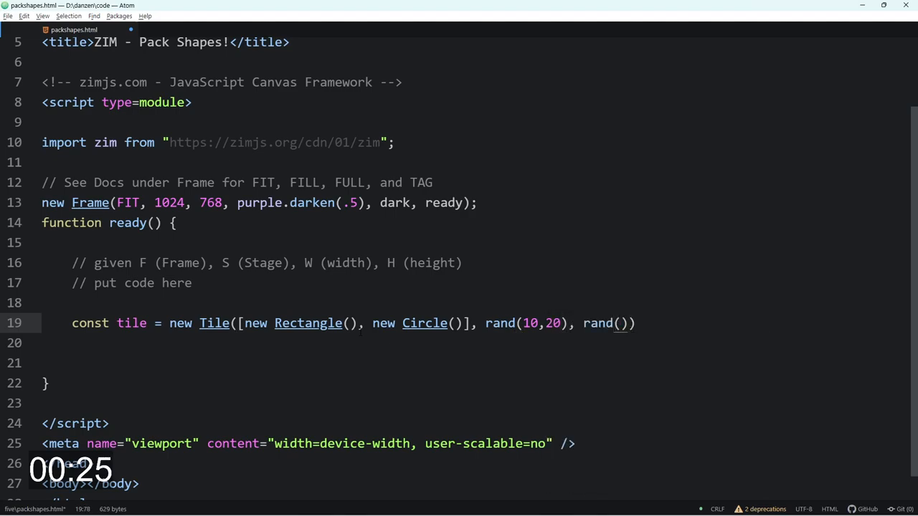
type("20,40")
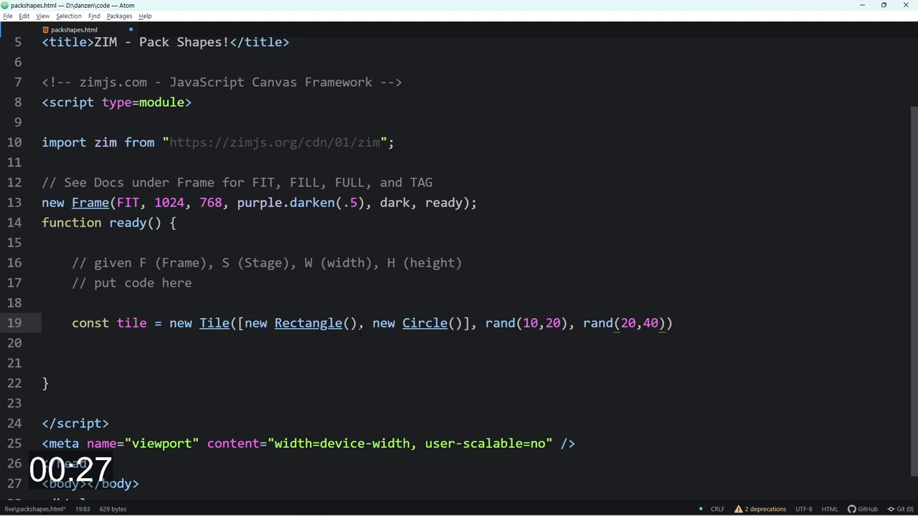
type("\" \"")
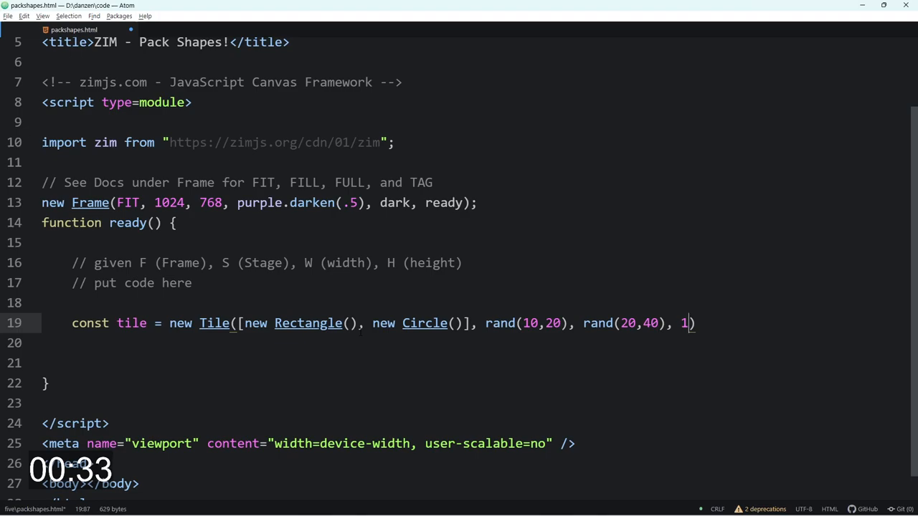
type("0, 10")
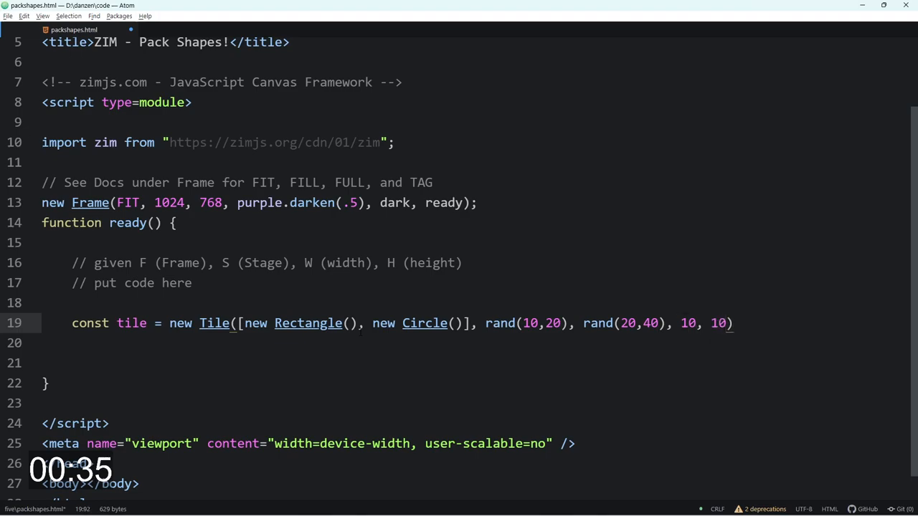
Chain .scaleTo(S,90,90) onto the tile to fit it within the stage
key("enter")
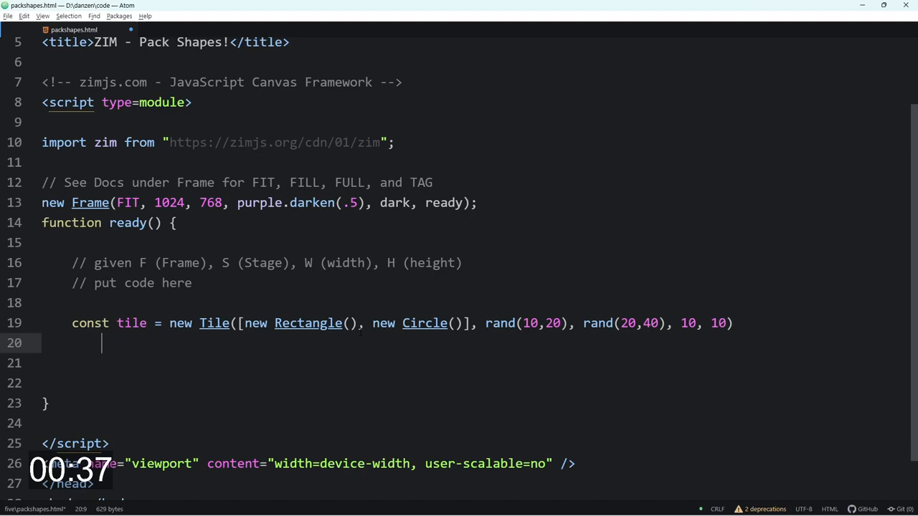
type(".scaleTo")
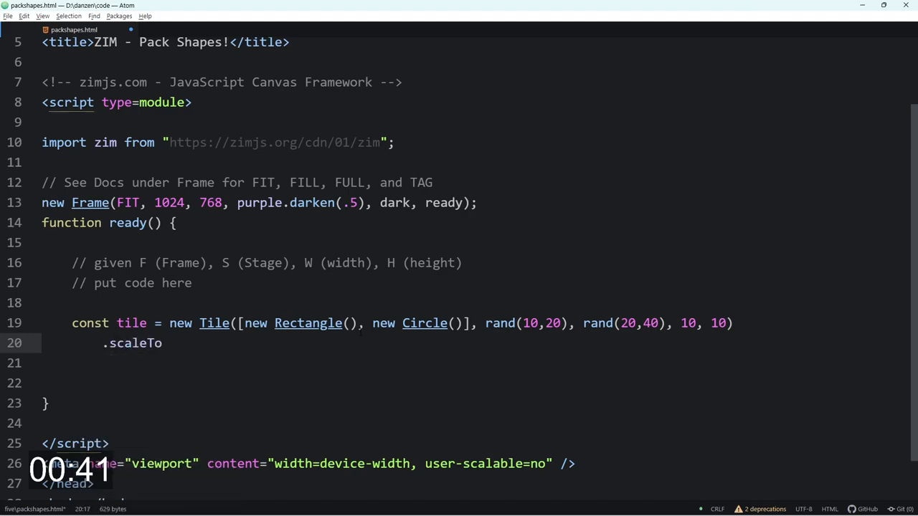
type("(S,)")
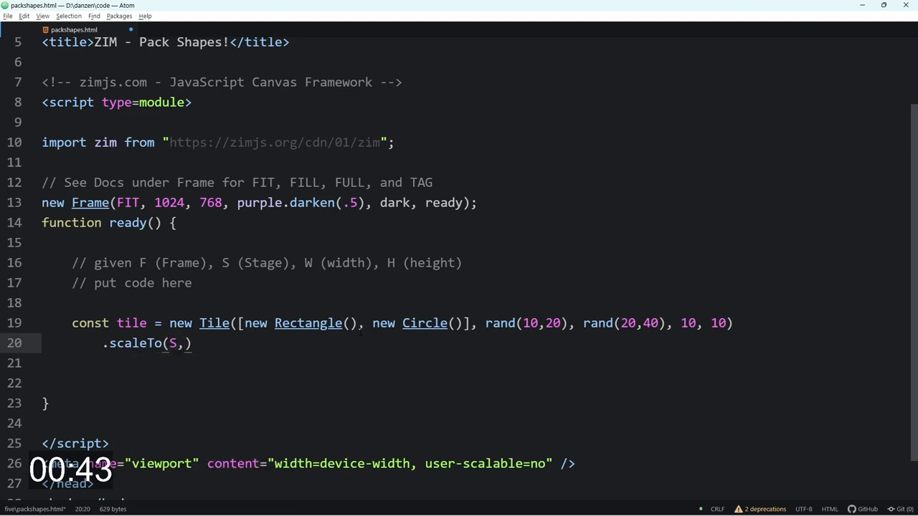
type("90,90")
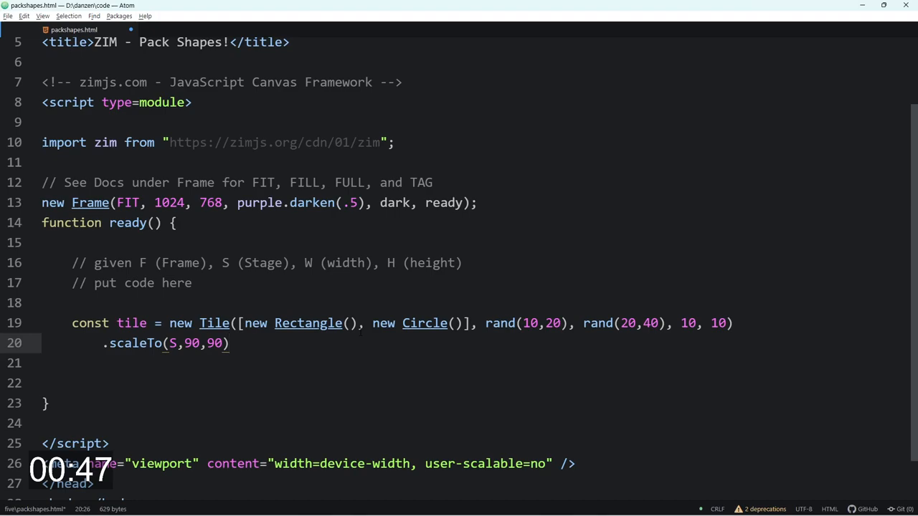
Chain .pos(30,0,LEFT,CENTER); to place the tile 30 in from the left, centred
type(".")
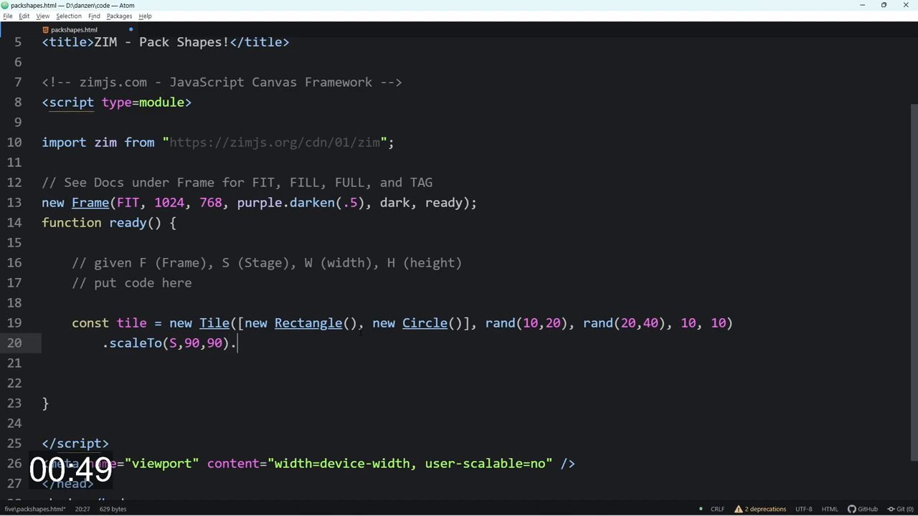
type("pos(")
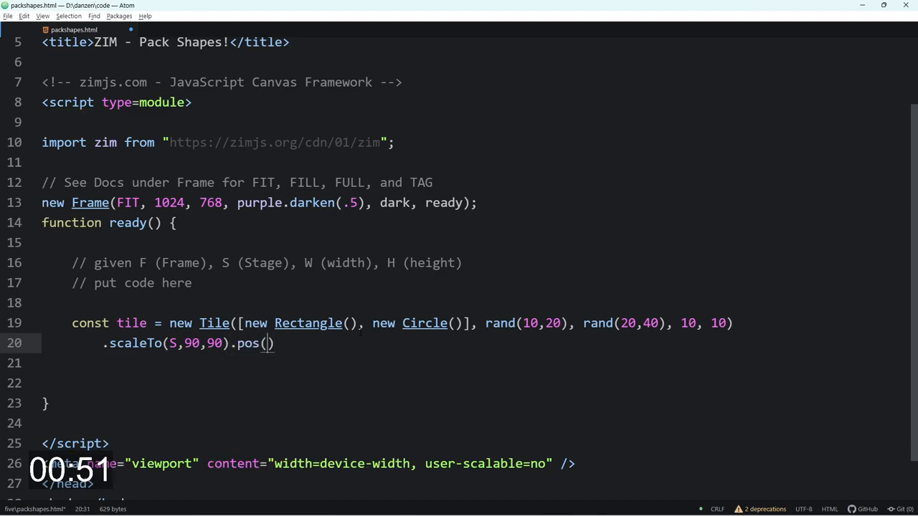
type("30")
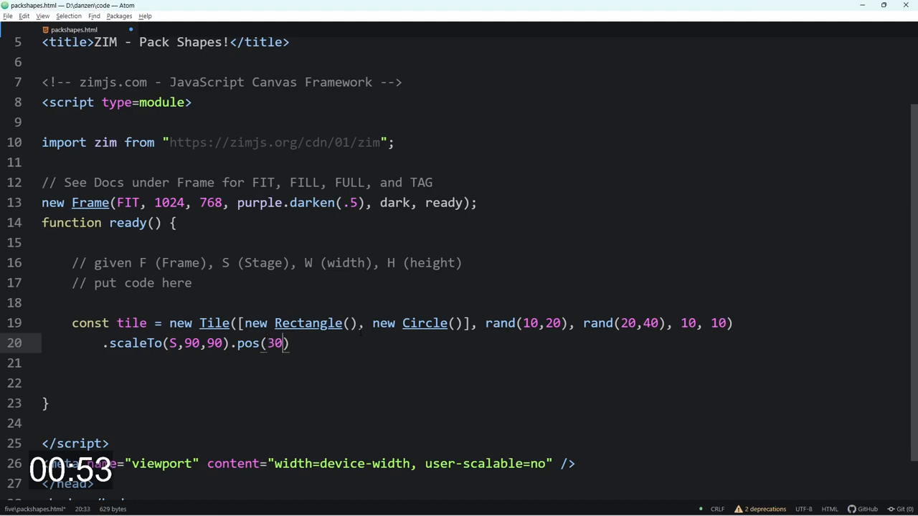
type(",0,LEFT,CENTER")
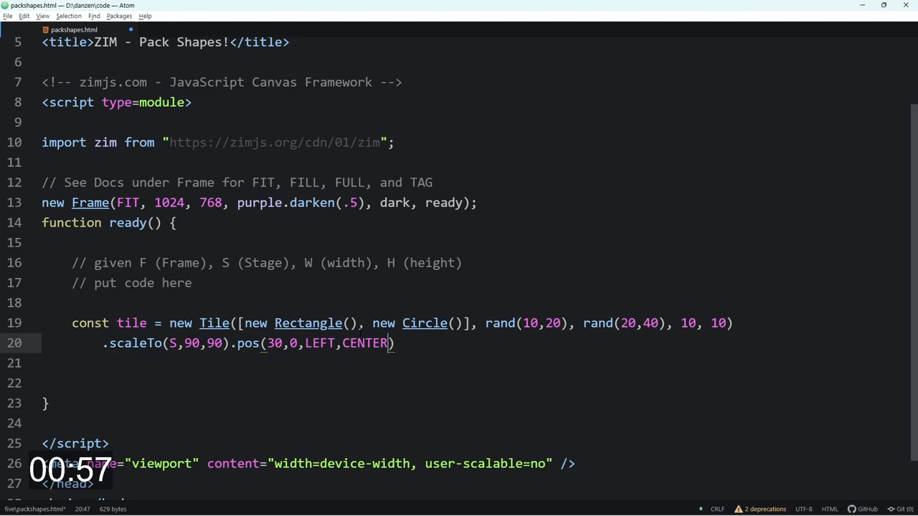
type(";")
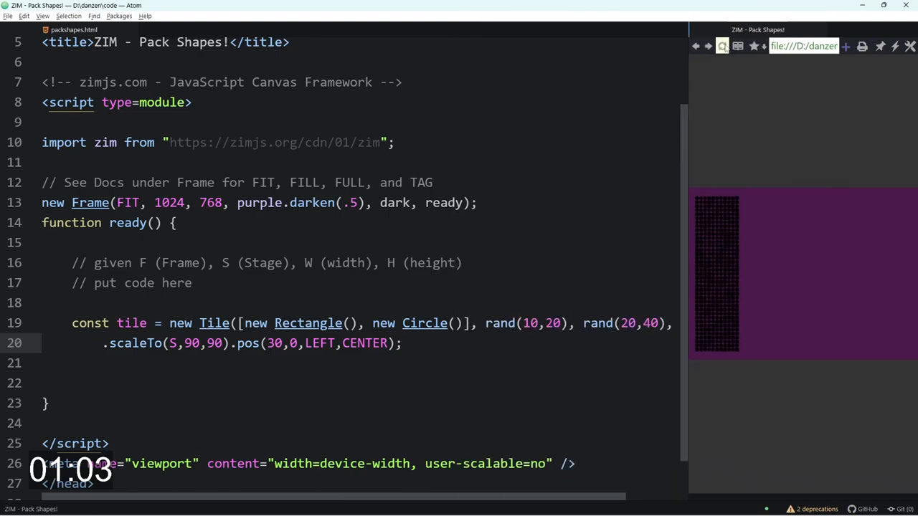
Refresh the preview to show the tile at the left of the purple stage
left_click(723, 46)
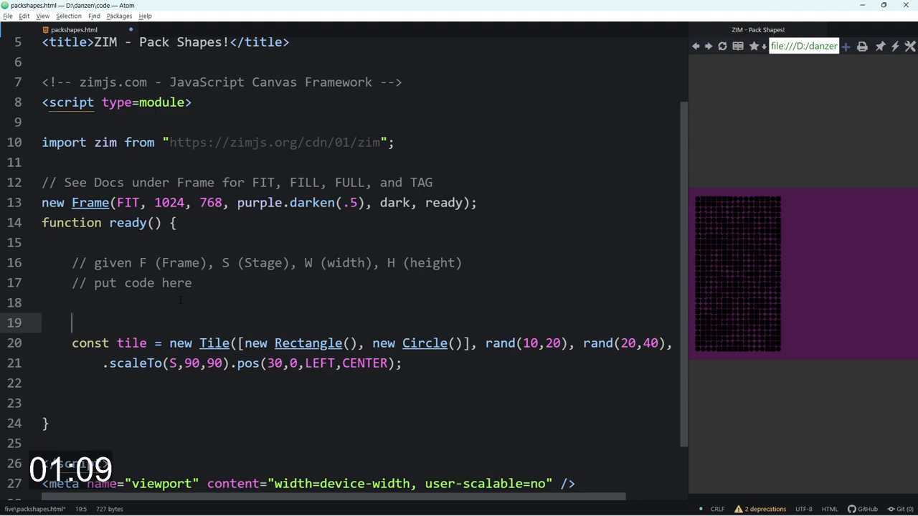
Define STYLE with color:[pink,blue,green] above the Tile line
type("STLE")
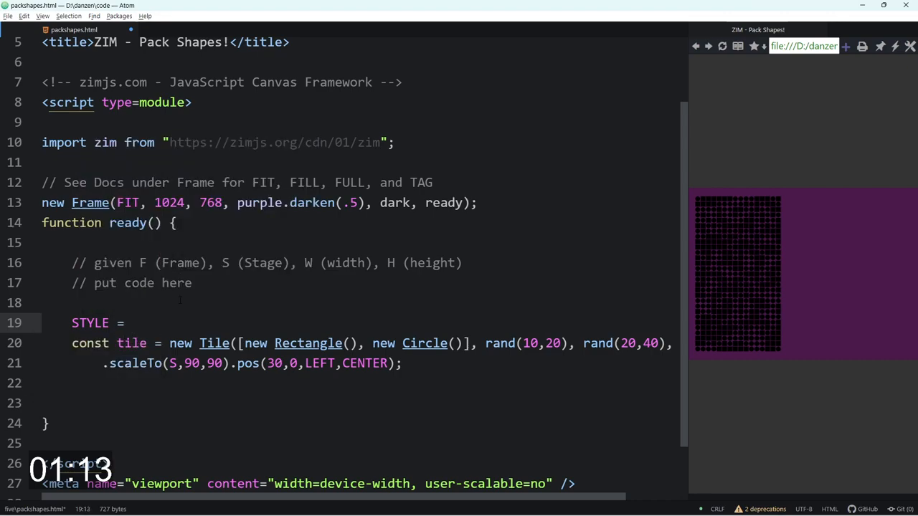
type("{color:}")
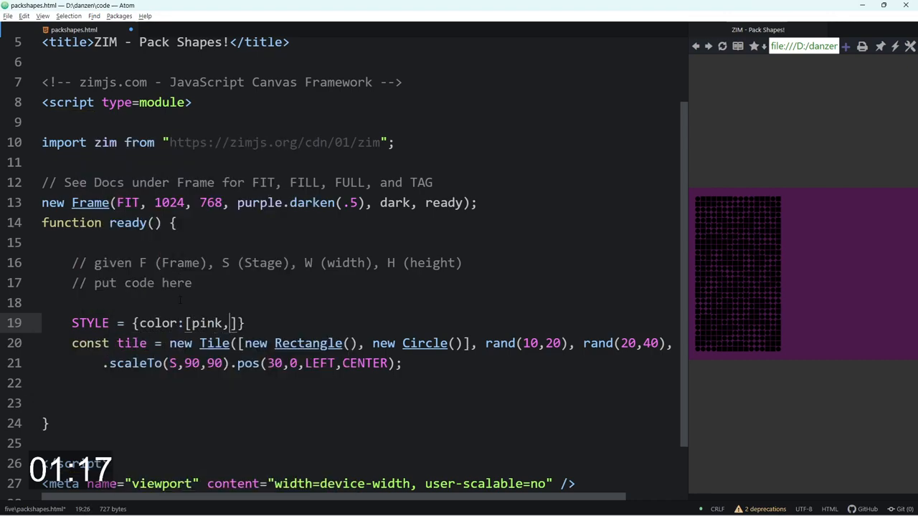
type("bluem")
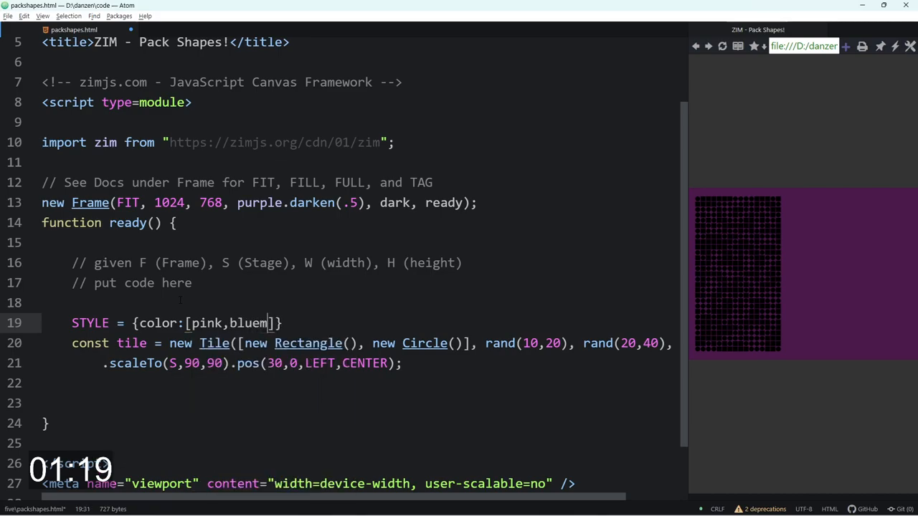
type(",green")
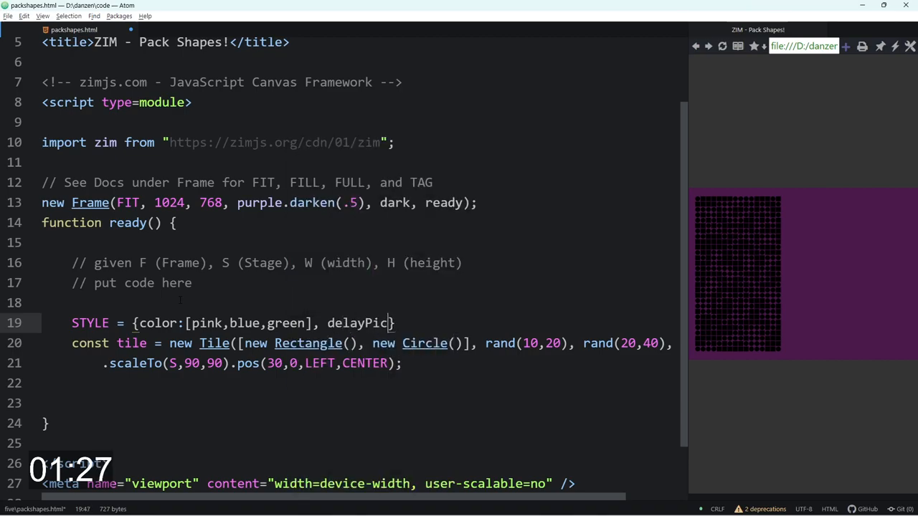
Add delayPick:true and reg:CENTER to the STYLE so the tile previews multicoloured
type("k")
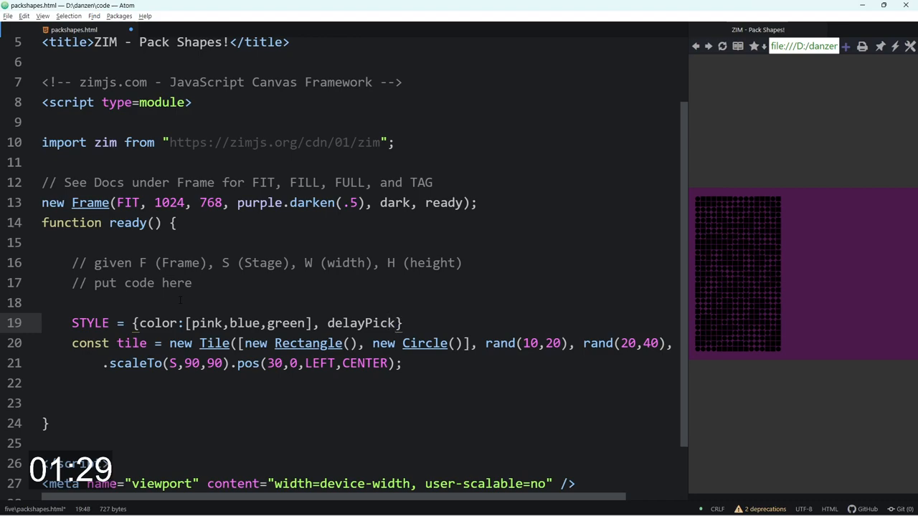
type("tr")
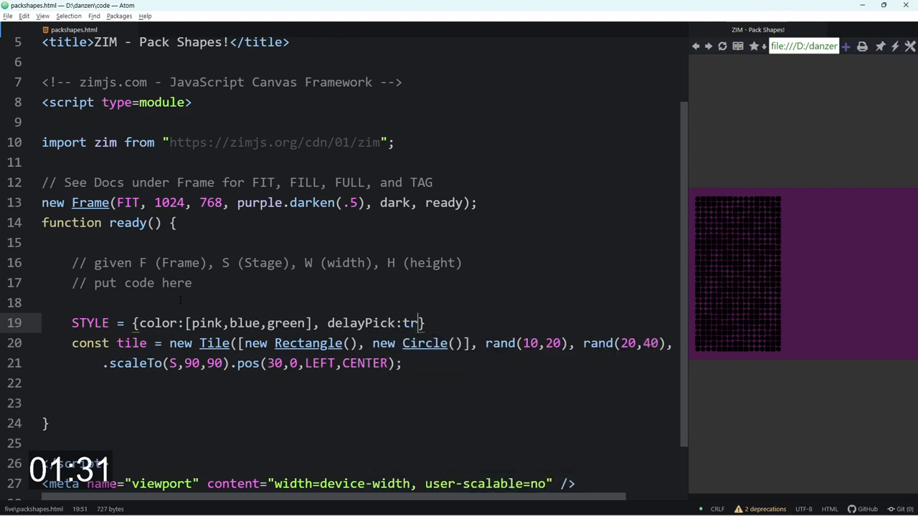
type("ye")
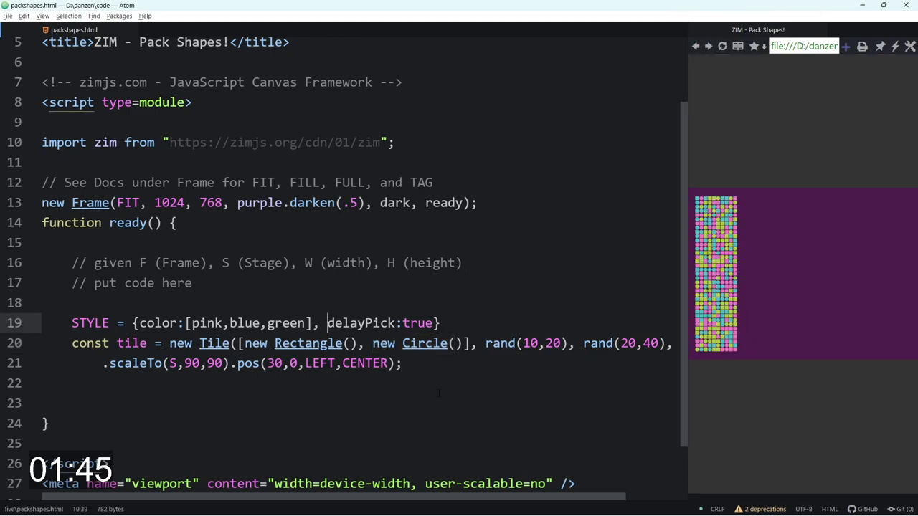
type("rec")
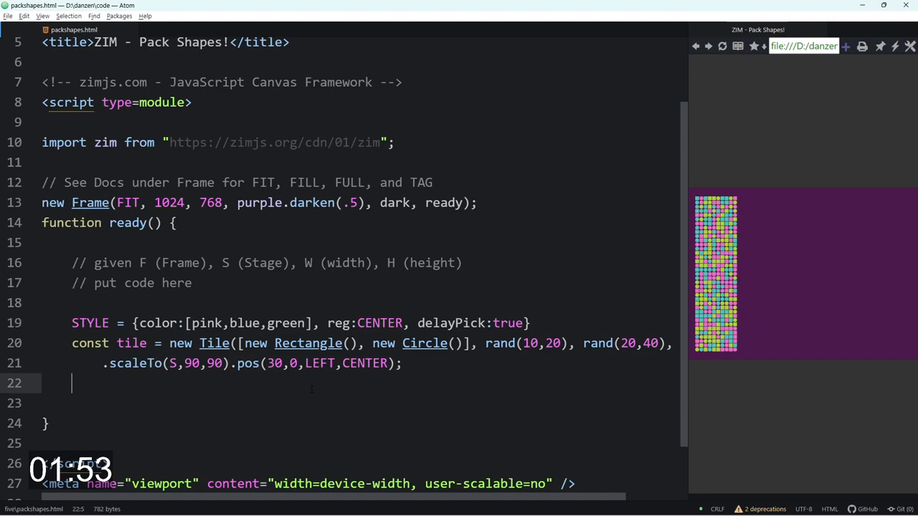
Start a tile.loop(shape => { ... }) over the tile's shapes
type("tile.")
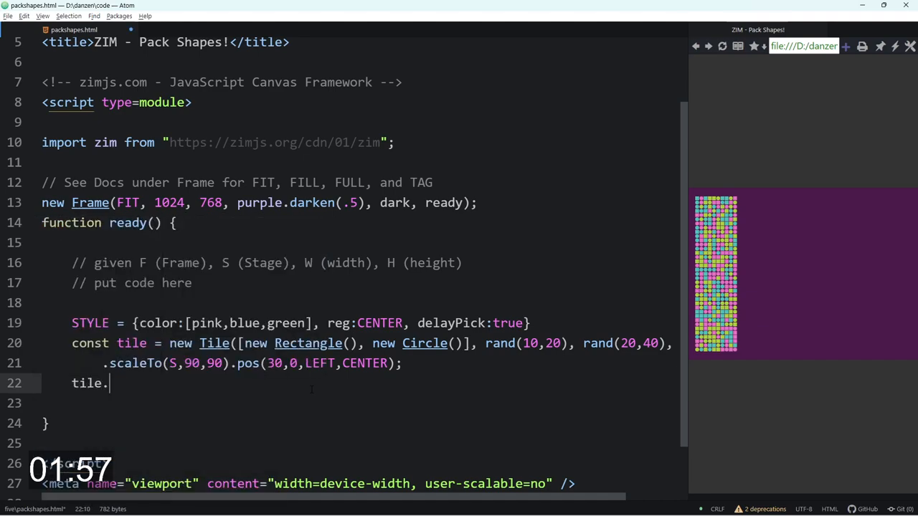
type("loop")
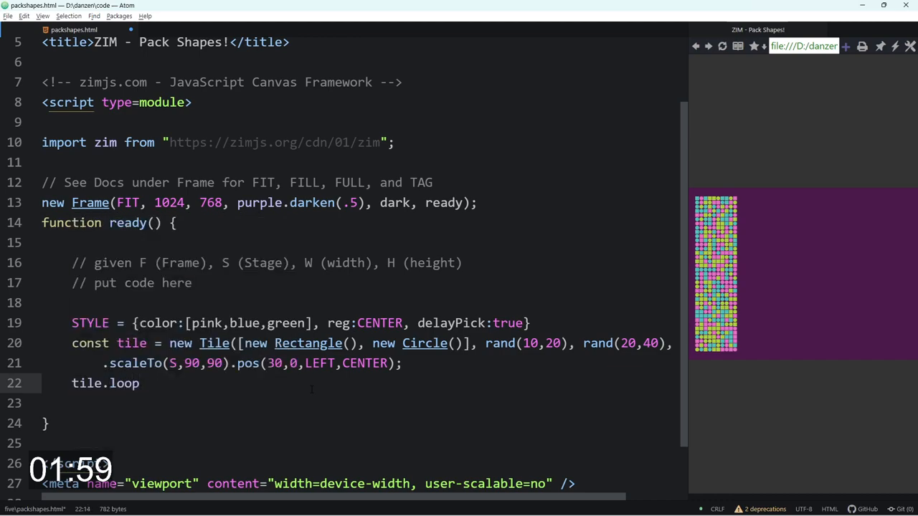
type("(() => {")
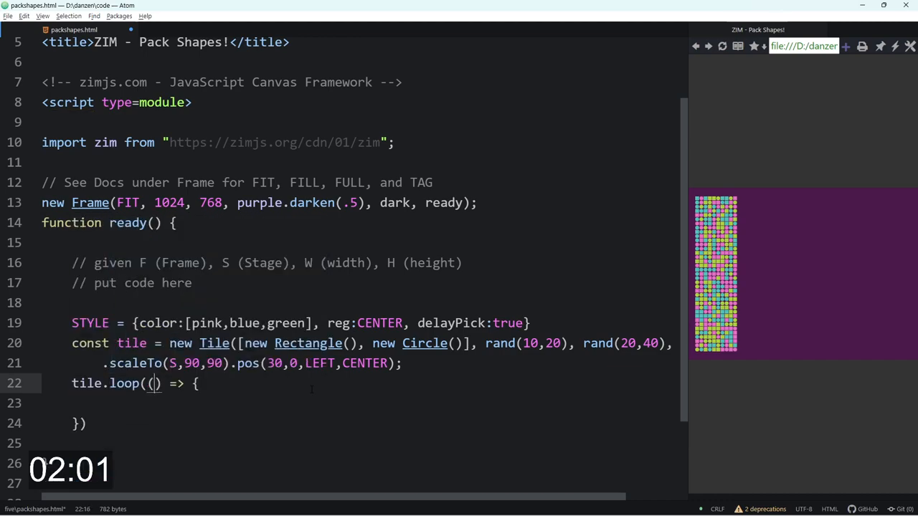
key("Backspace")
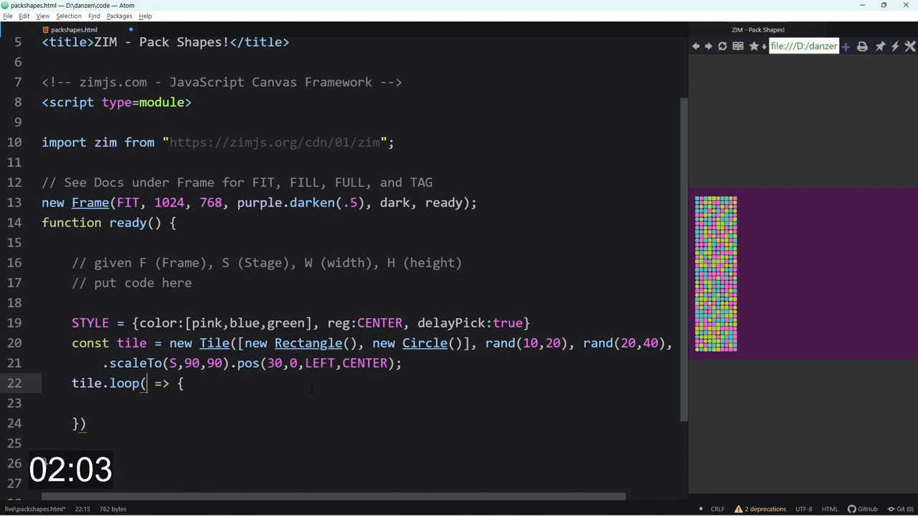
type("shape")
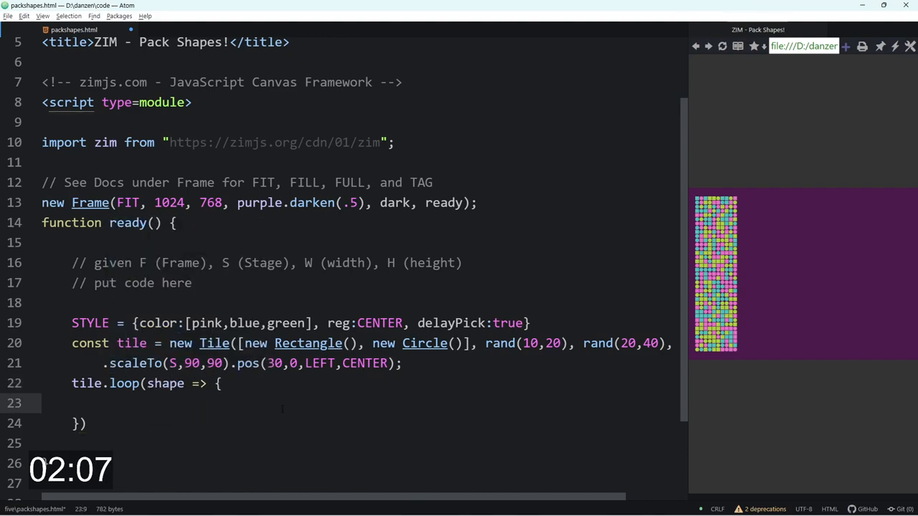
Store each shape's startX and startY from its current x and y
type("shape.start")
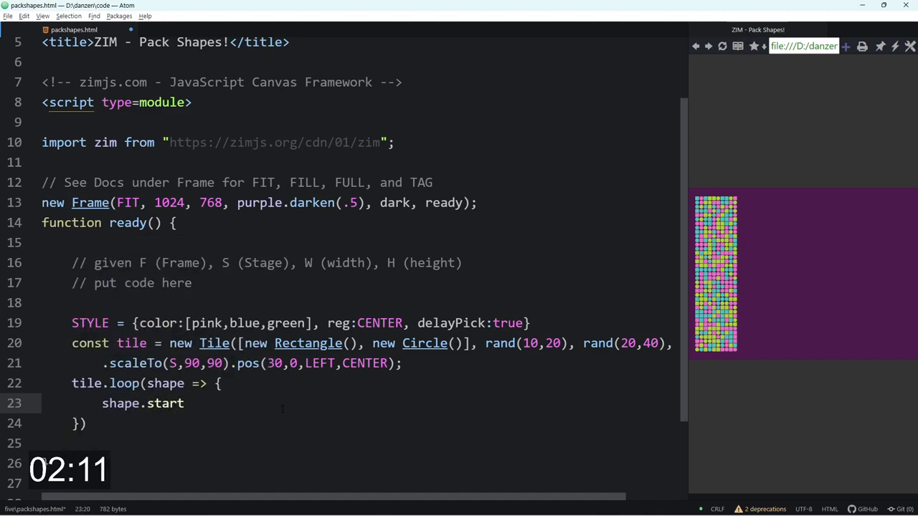
type("X = s")
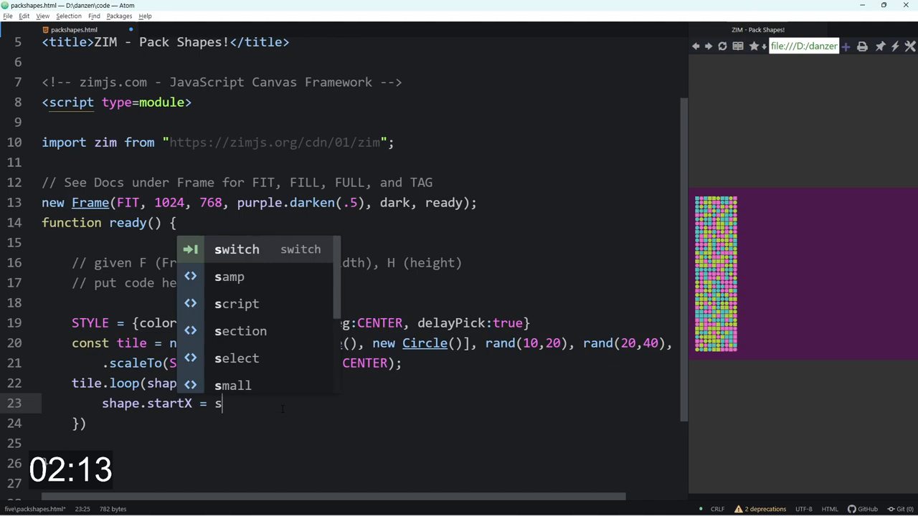
type("hape.x;")
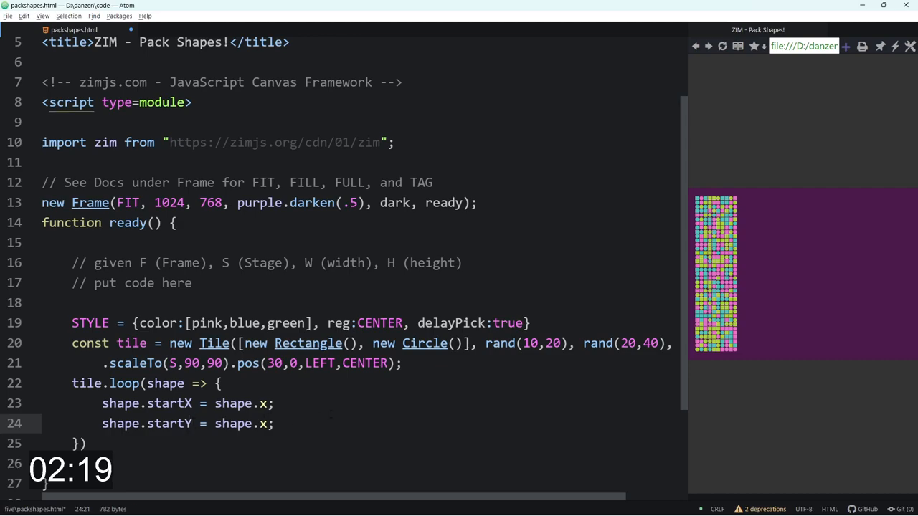
scroll("down", 3)
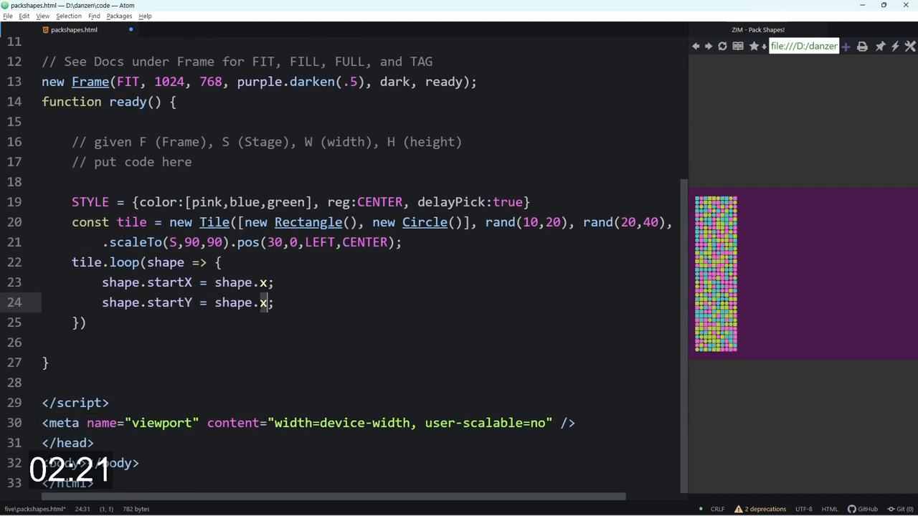
type("y")
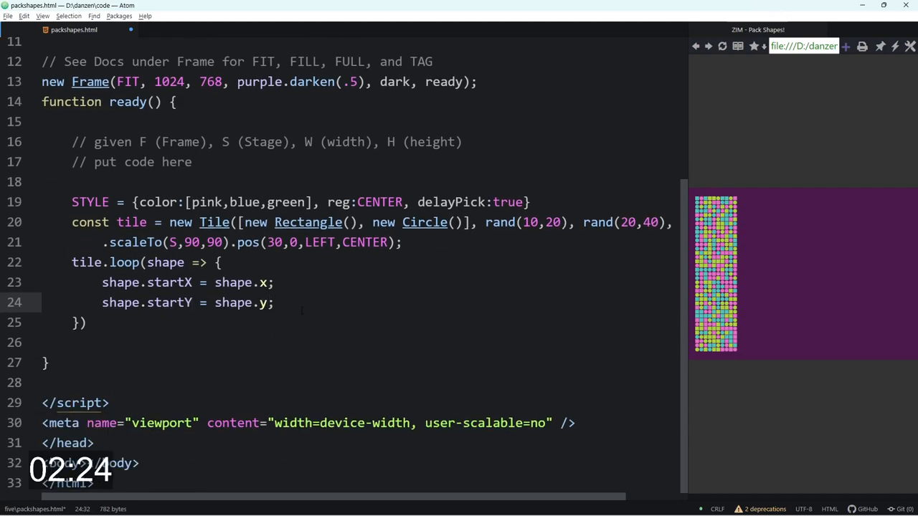
Move each shape to a random stage spot with shape.loc(rand(W), rand(H))
type("shape.loc(")
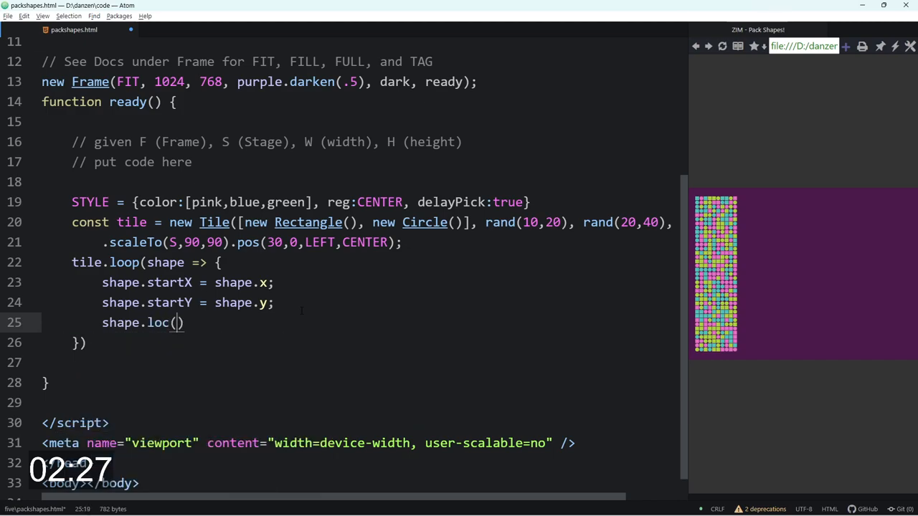
type("ran")
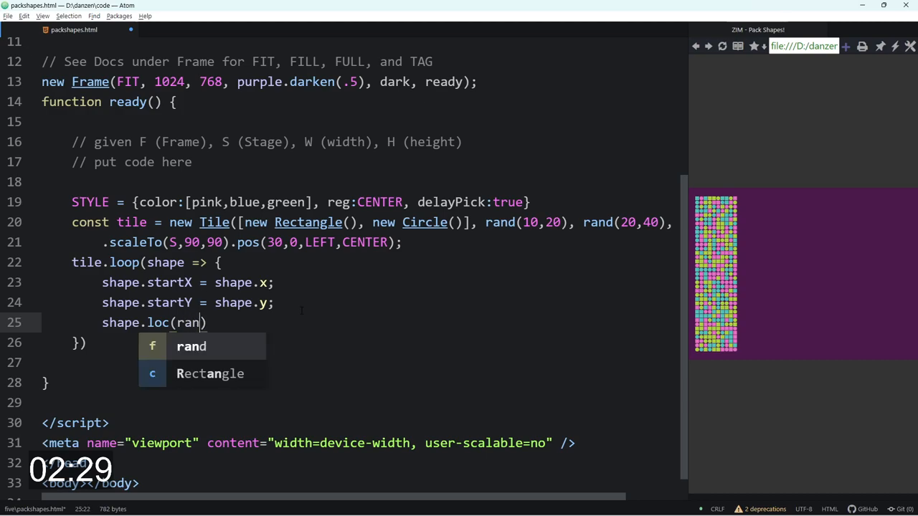
type("d(W), rand(H));")
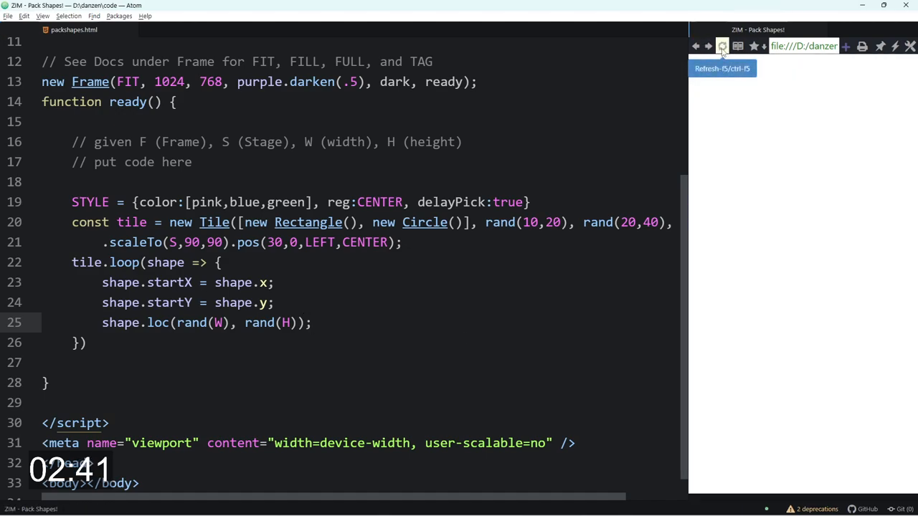
Divide the random loc values by tile.scale and refresh to scatter shapes across the whole stage
left_click(723, 45)
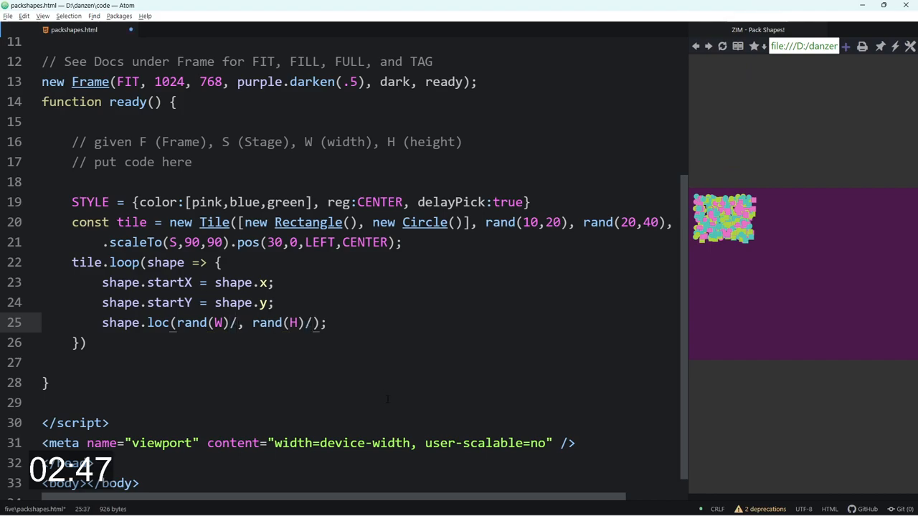
type("tile.")
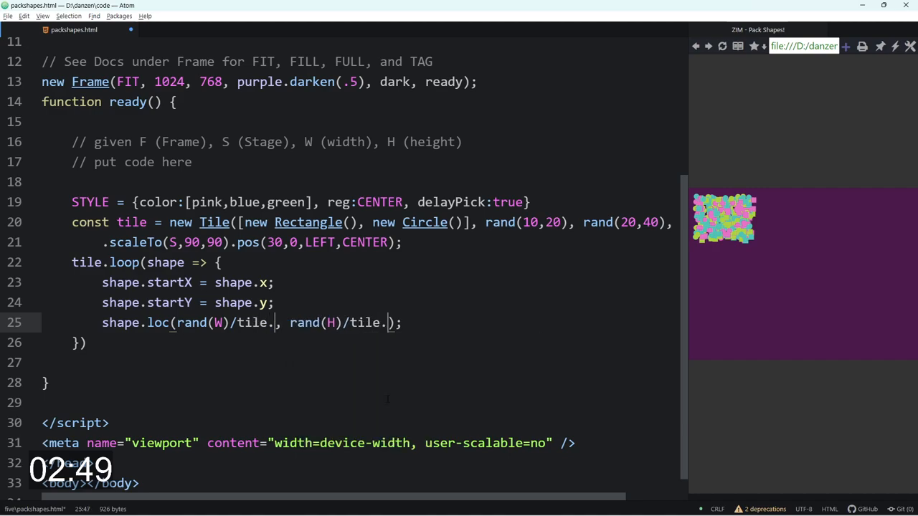
type("scale")
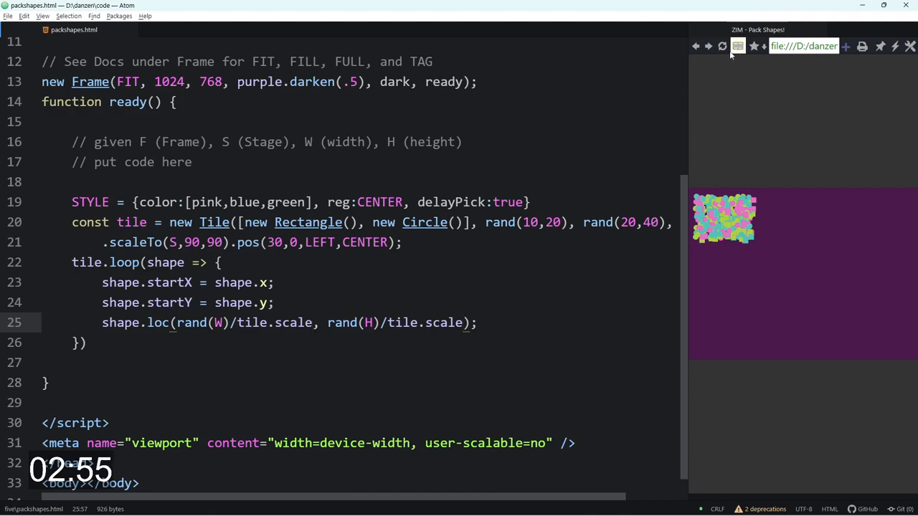
left_click(723, 46)
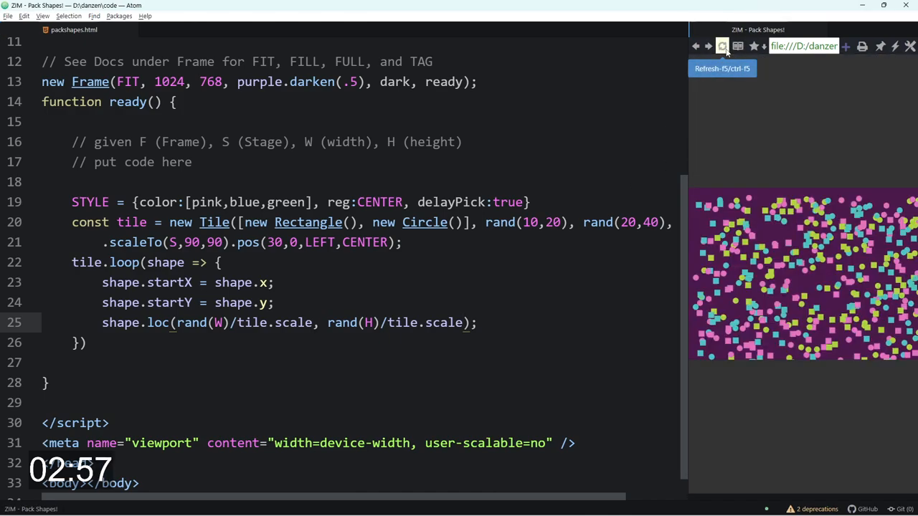
left_click(723, 46)
type("sca(")
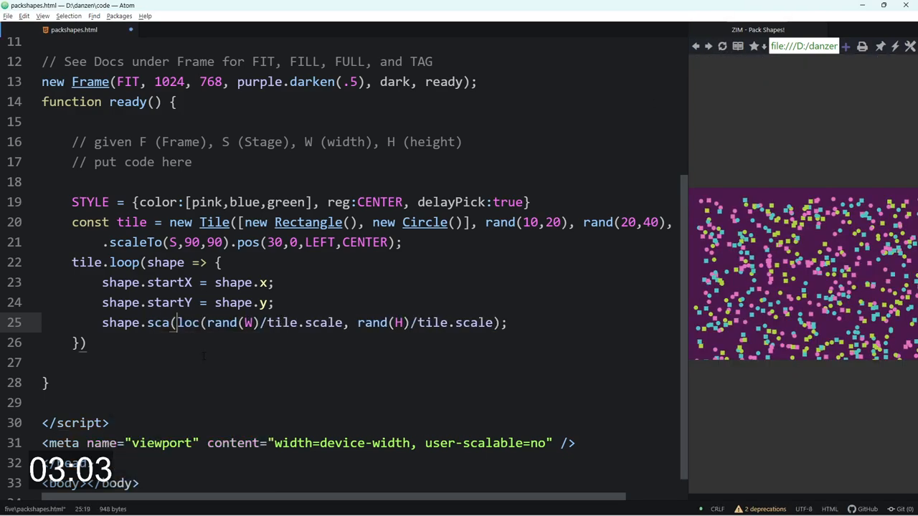
Insert .sca(rand(1,3)) before .loc and refresh to see randomly sized scattered shapes
type("1,3).")
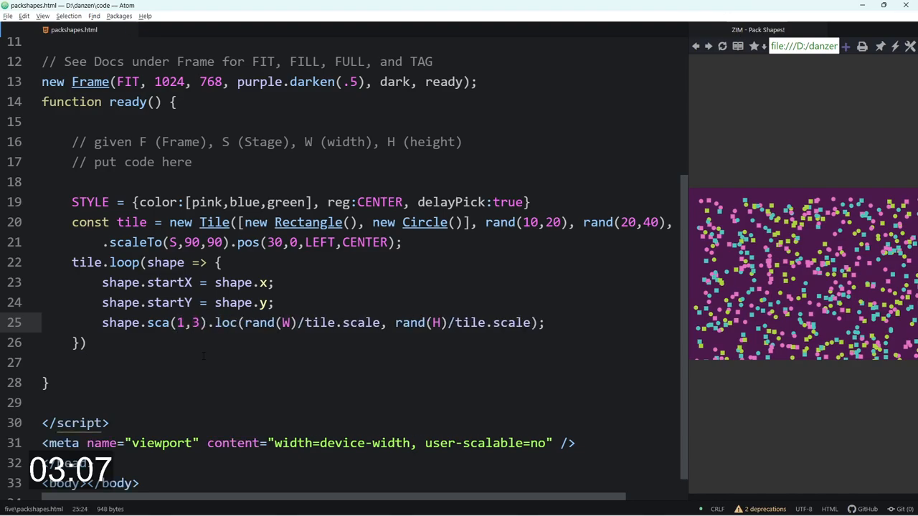
left_click(723, 46)
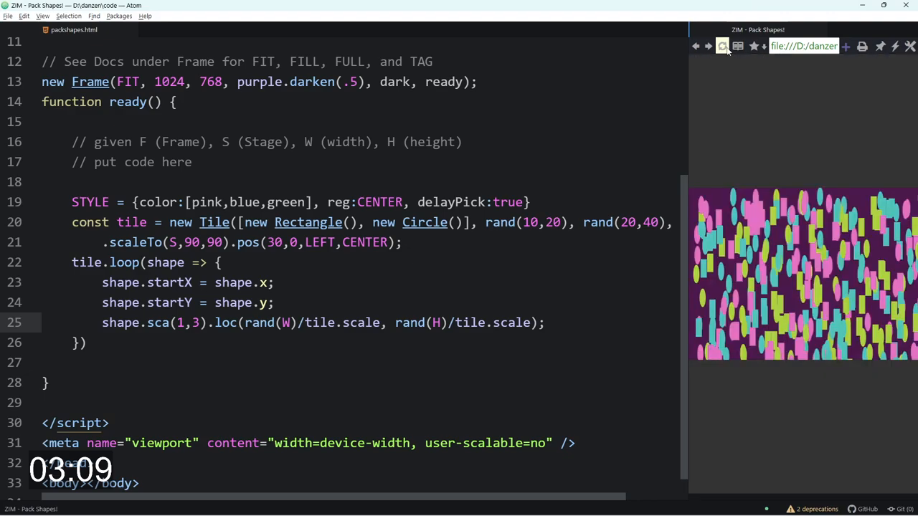
left_click(723, 44)
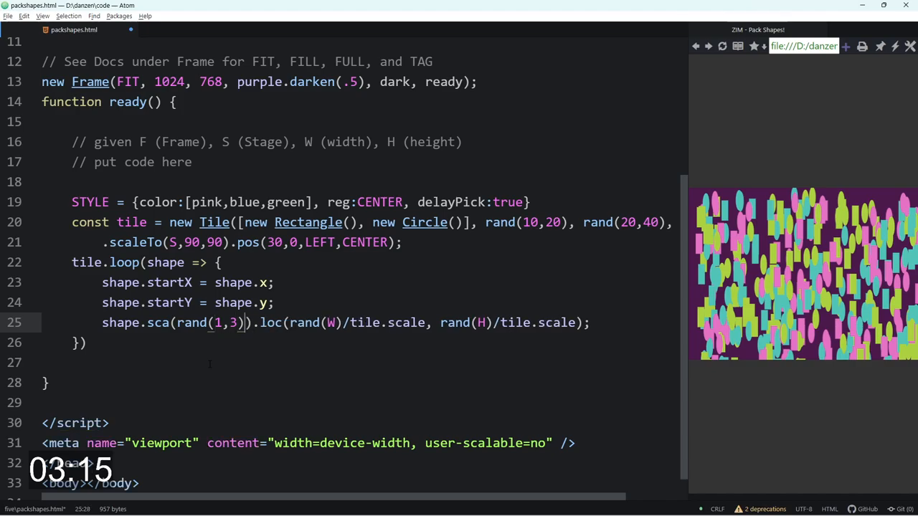
left_click(723, 46)
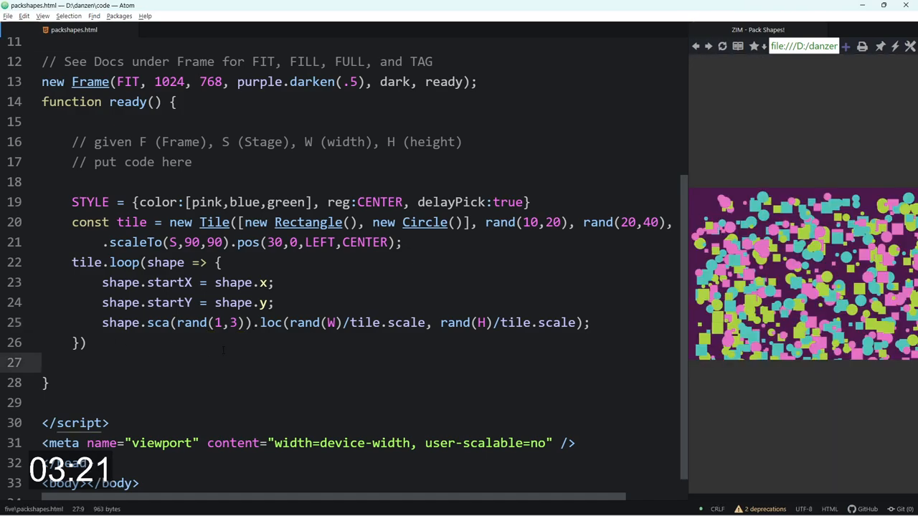
key("enter")
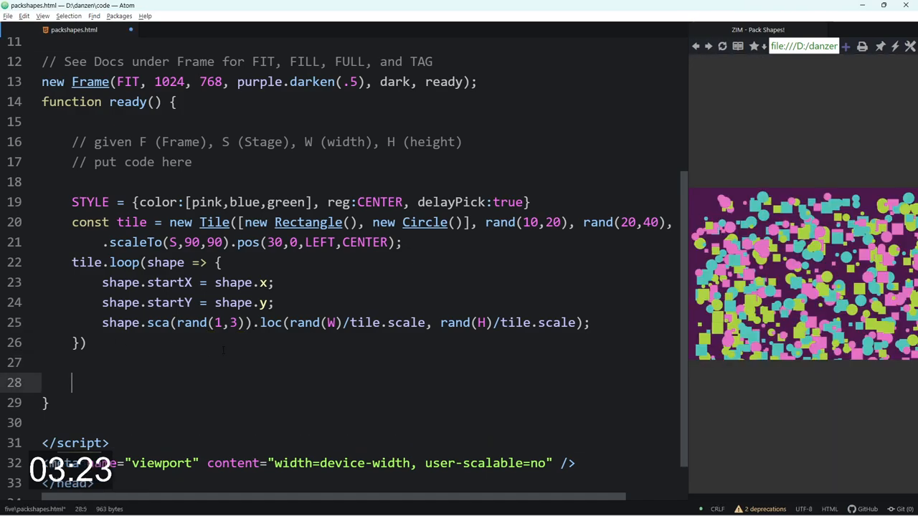
Add S.on("stagemousedown") with a tile.loop((shape,i) => {...}) inside
type("S.opn")
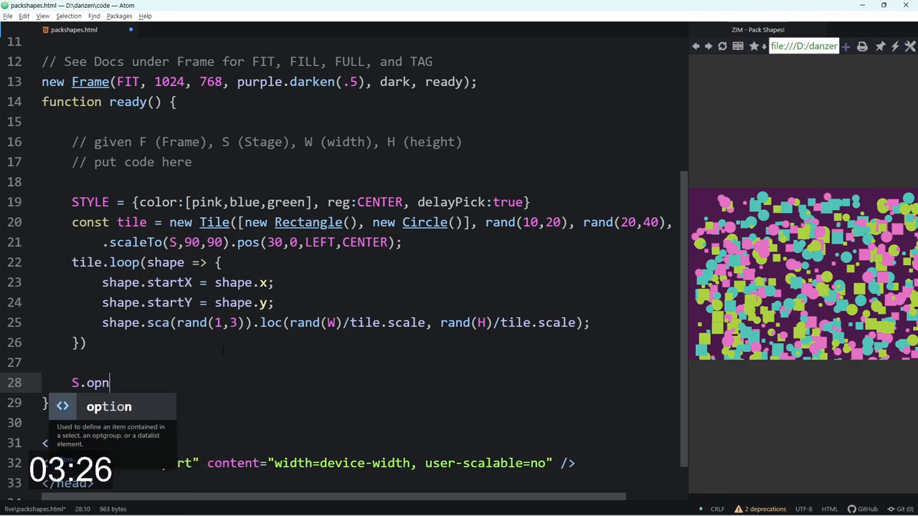
type("on(")
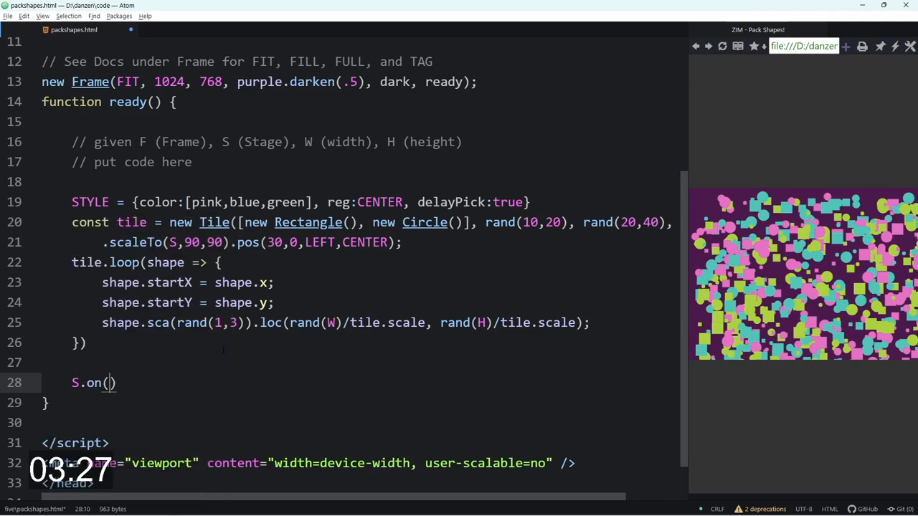
type("\"stage,\"")
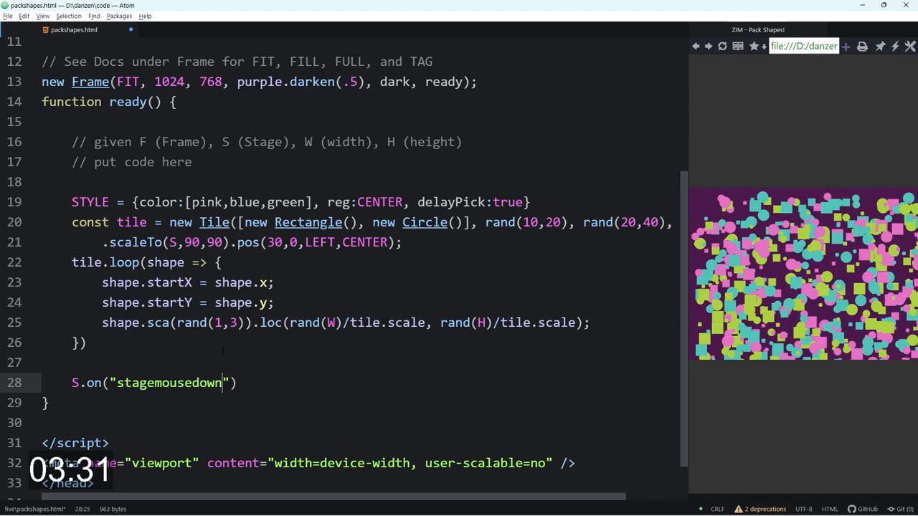
type(", () => {")
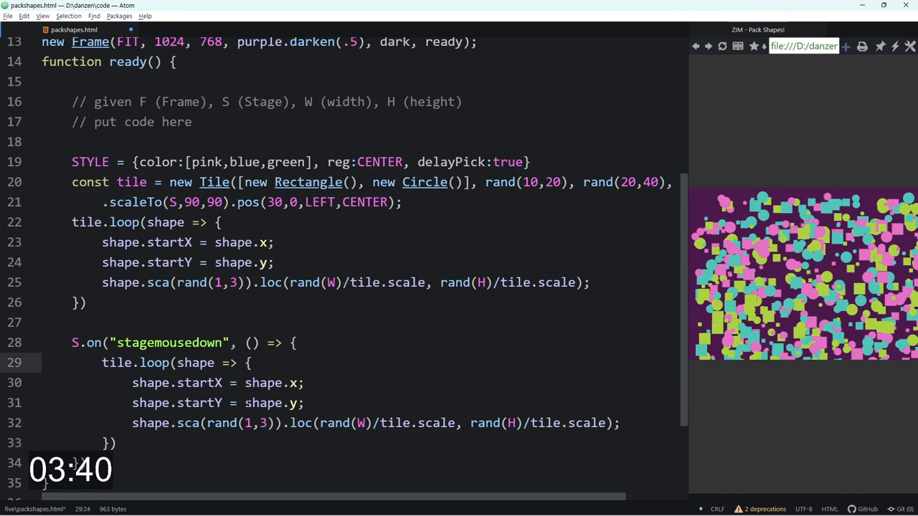
type(",i")
left_click(357, 383)
type("shape.animate(*")
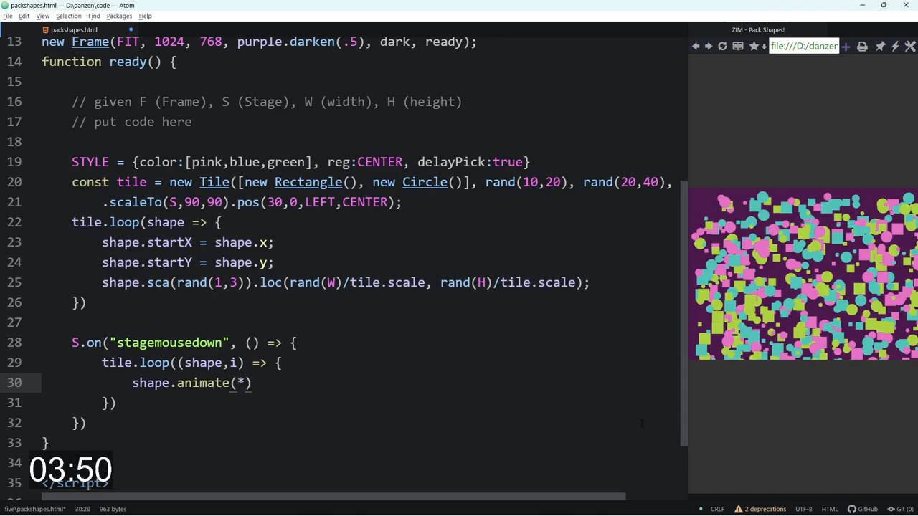
type("{")
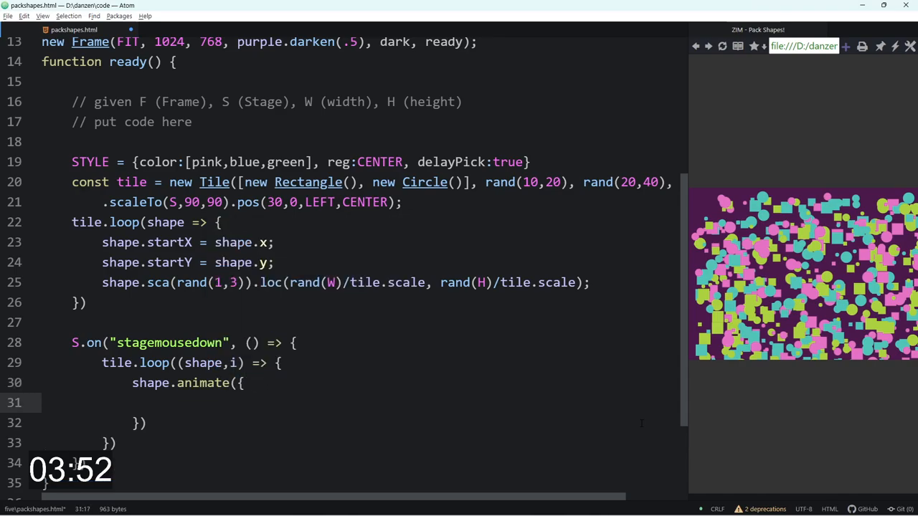
Animate each shape with props {scale:1, x:shape.startX, y:shape.startY}
type("props:{s")
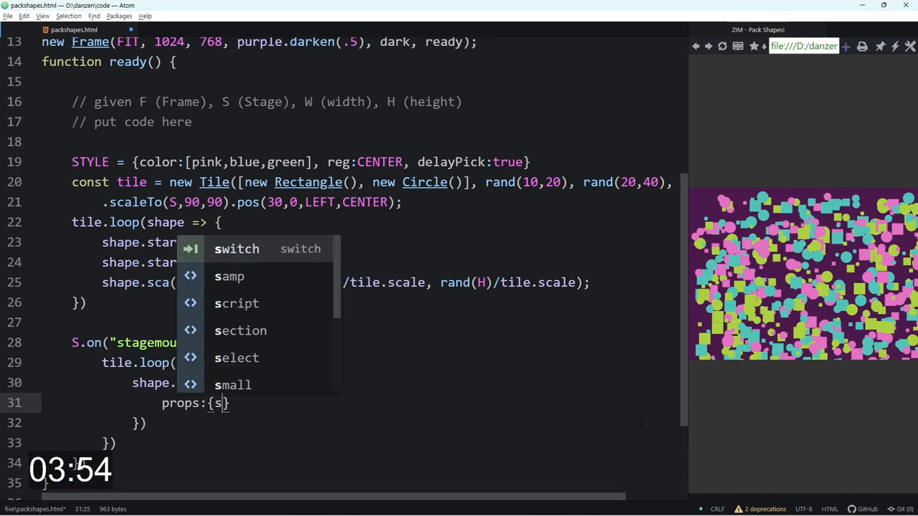
type("cale:1,")
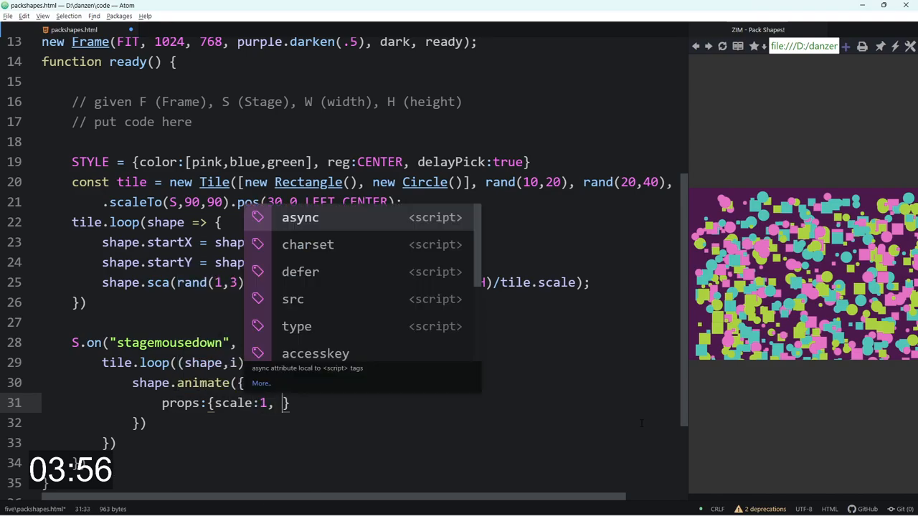
type("x:shape.")
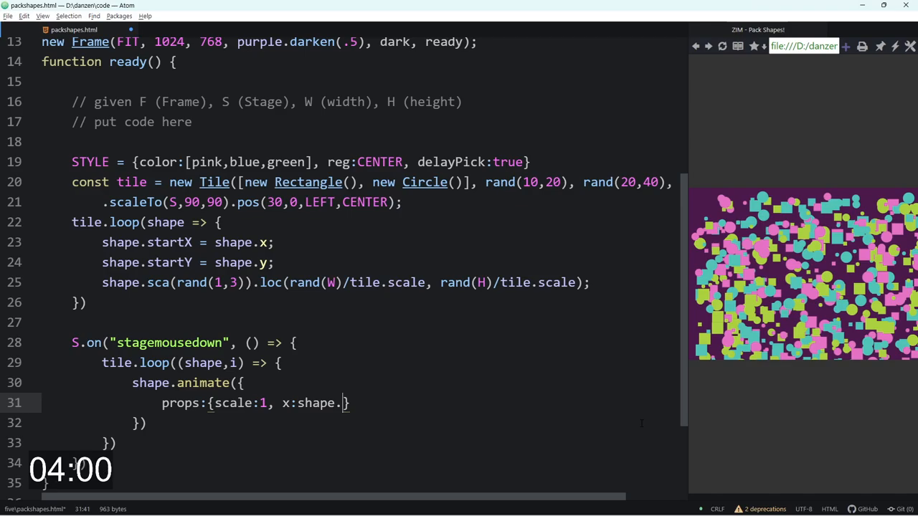
type("startX,")
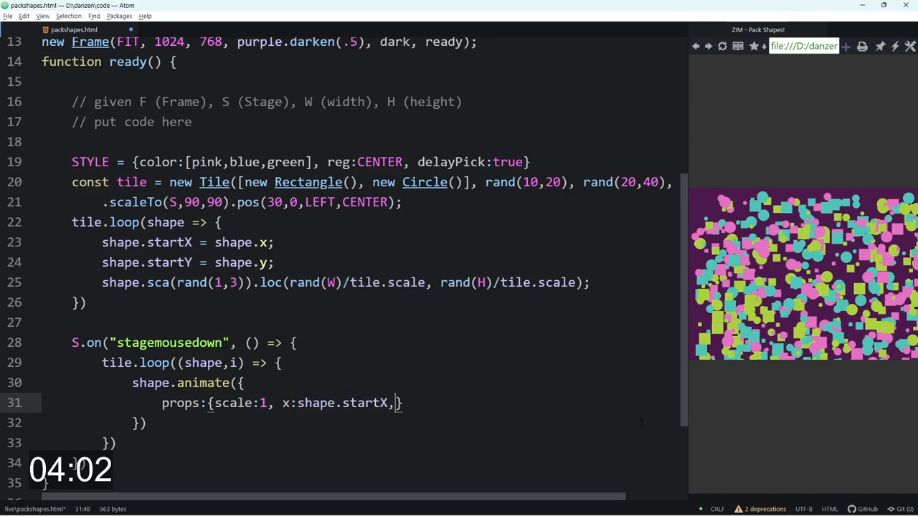
type("y:shape")
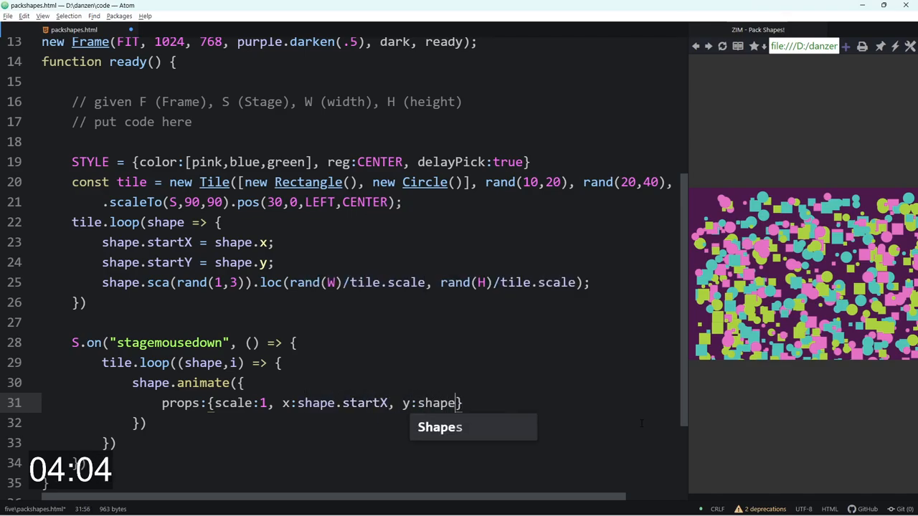
type(".startY")
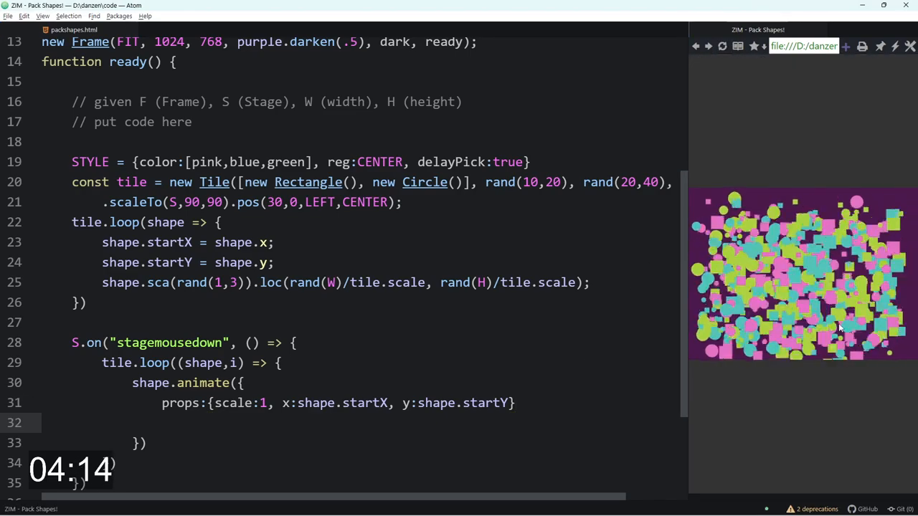
Preview the packing, then pass true to tile.loop so shapes are visited in reverse
left_click(723, 46)
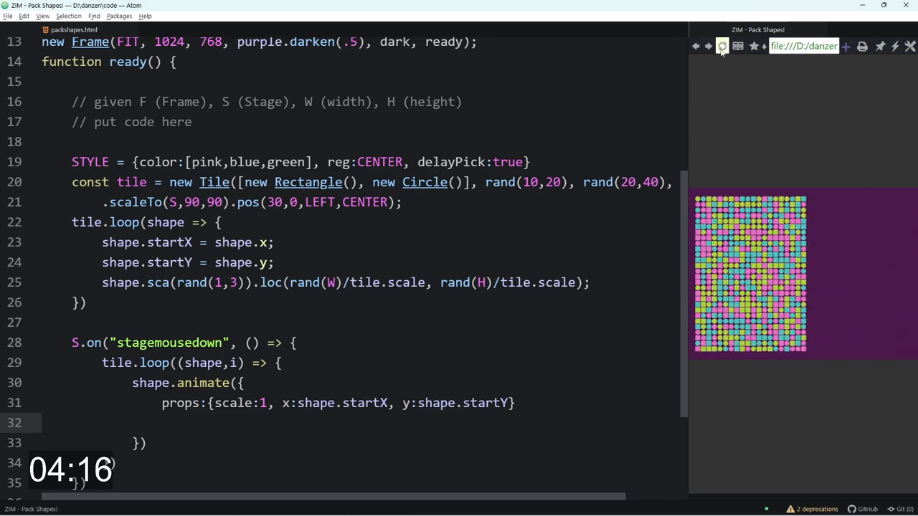
left_click(723, 46)
type(",")
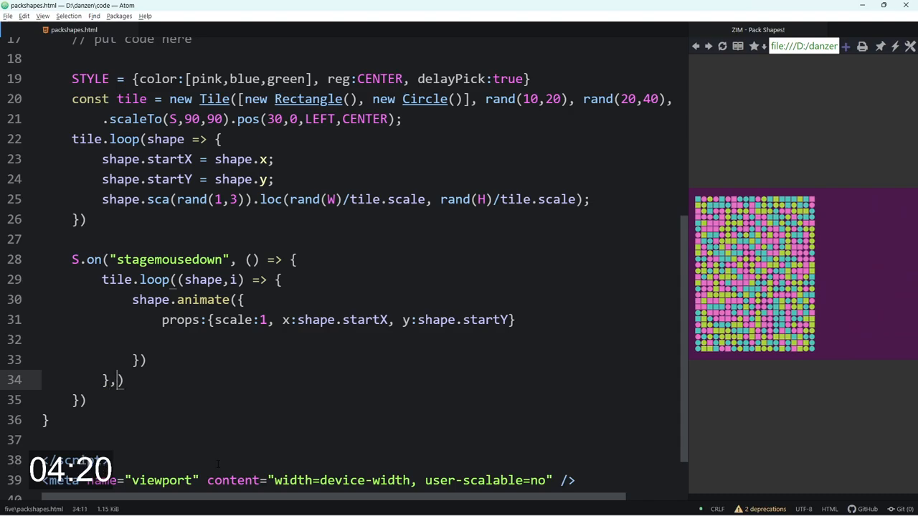
type("true")
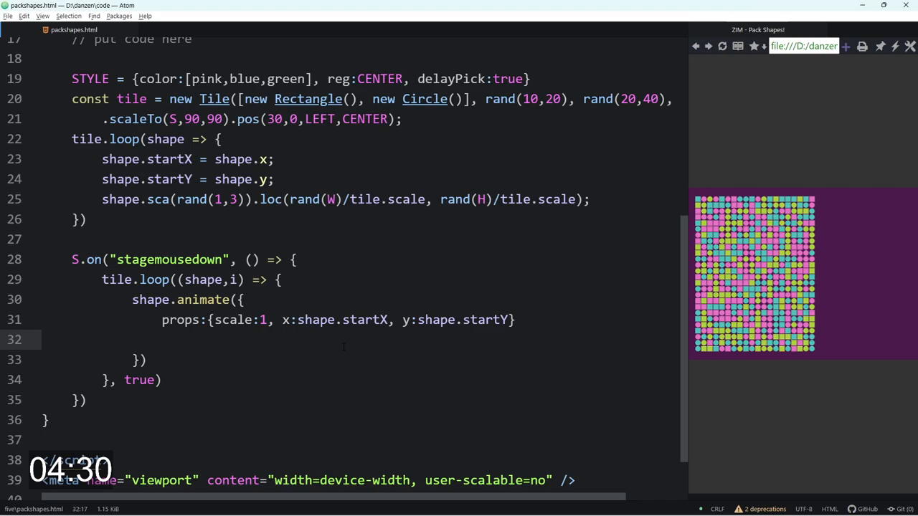
Add wait:i*.01 to each shape's animate call and preview the sequential packing
type("wait:")
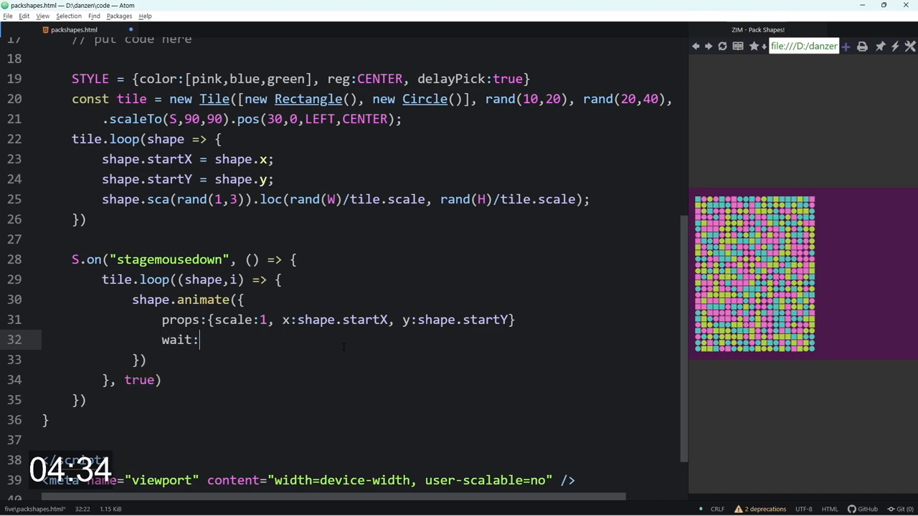
type("i*")
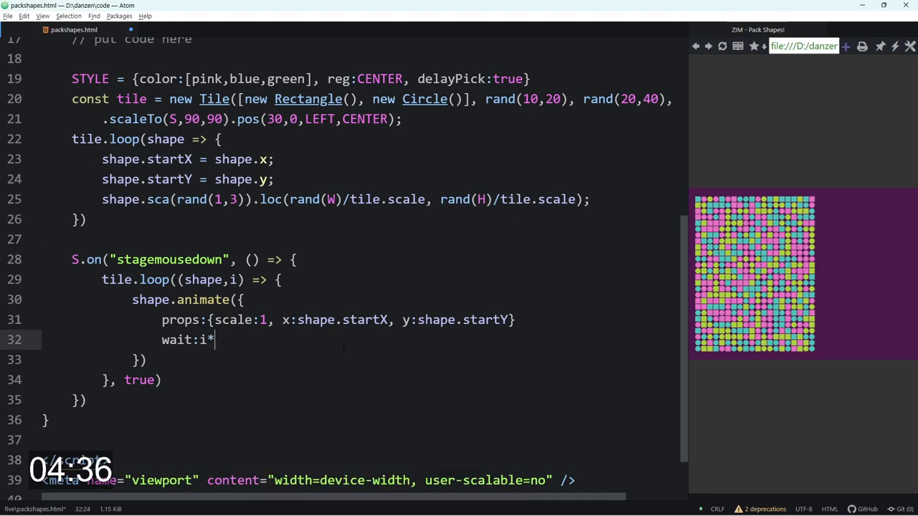
type(".01")
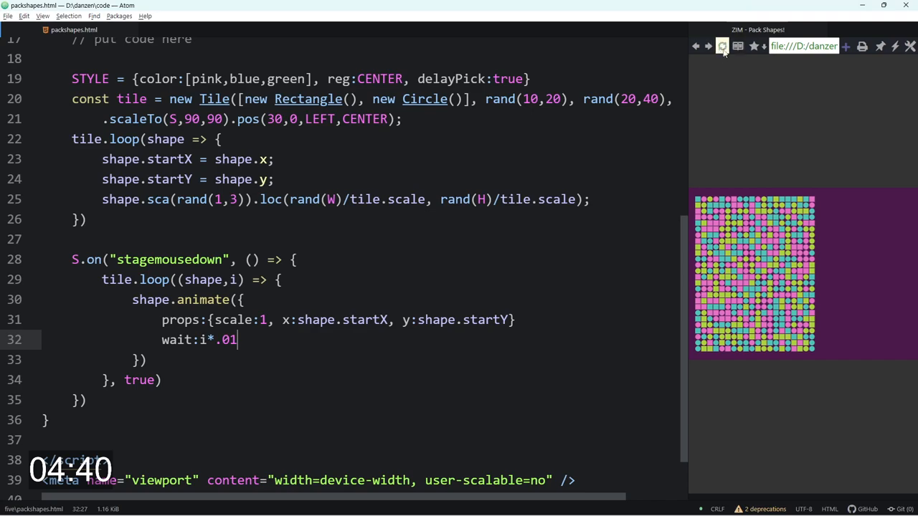
left_click(723, 46)
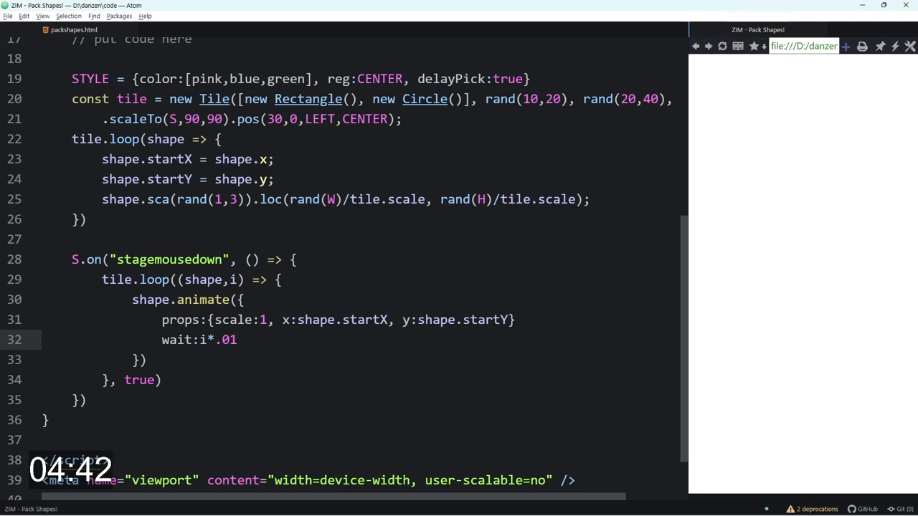
type(",")
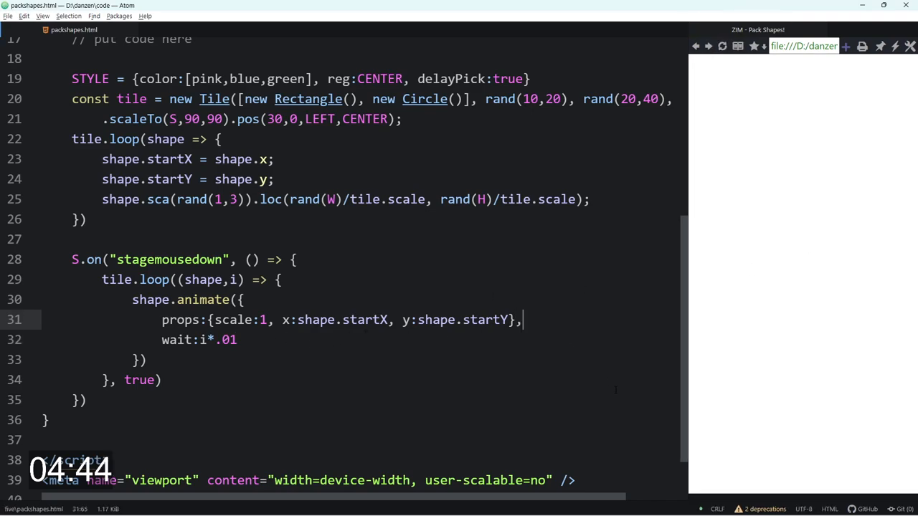
left_click(723, 46)
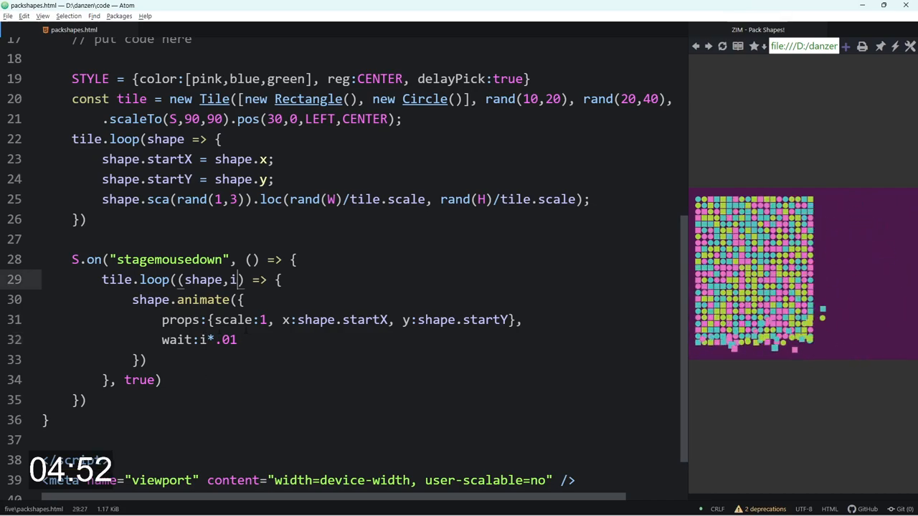
Add loop total t and change wait to (t-i)*.01, then preview last-to-first packing
type(",t")
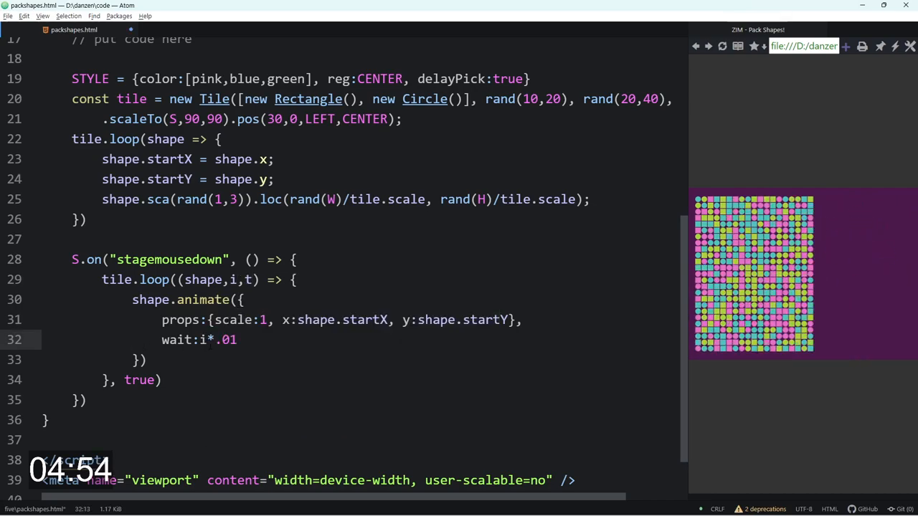
type("(t")
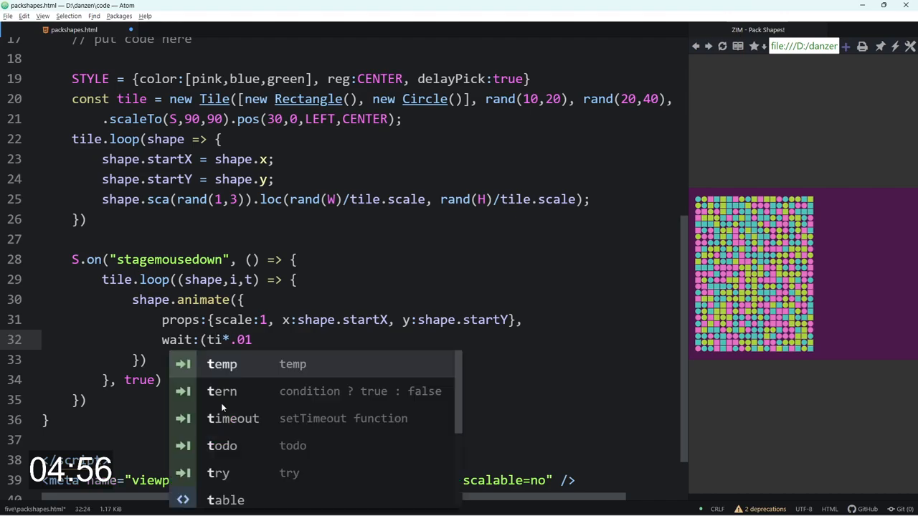
type("-i")
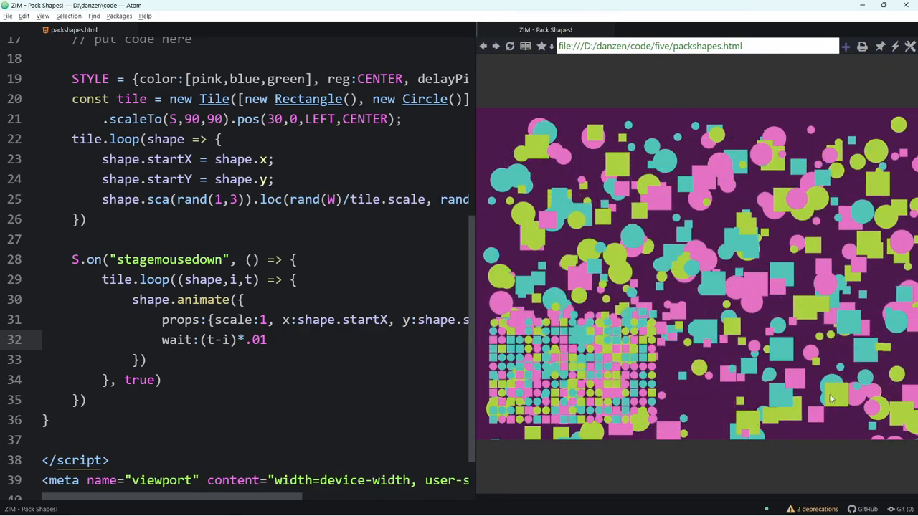
left_click(832, 399)
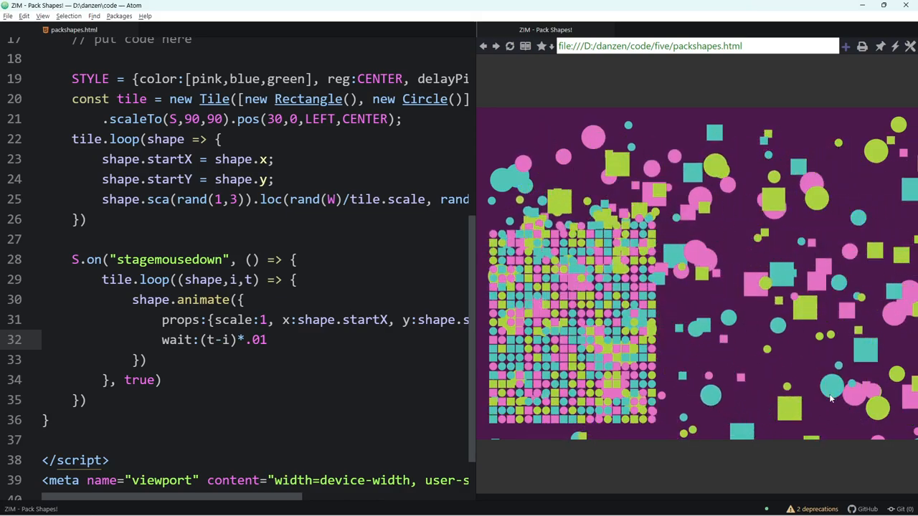
left_click(831, 399)
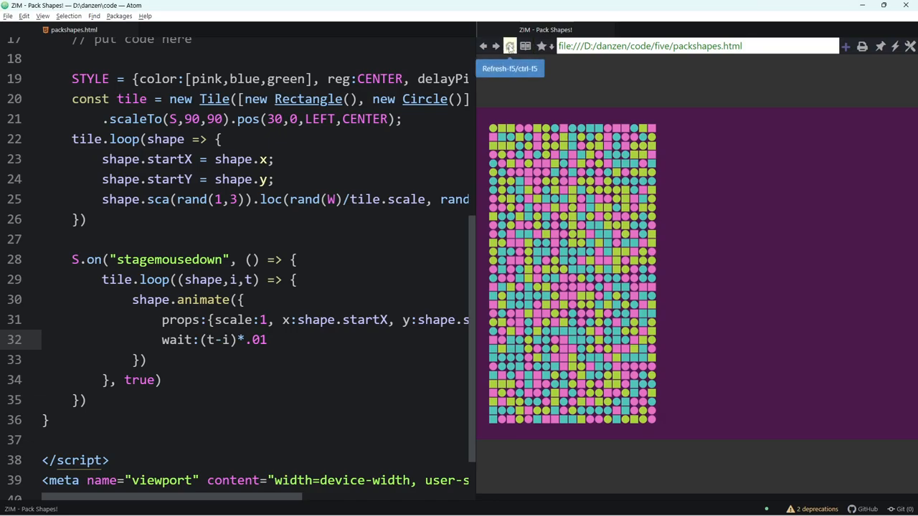
left_click(511, 46)
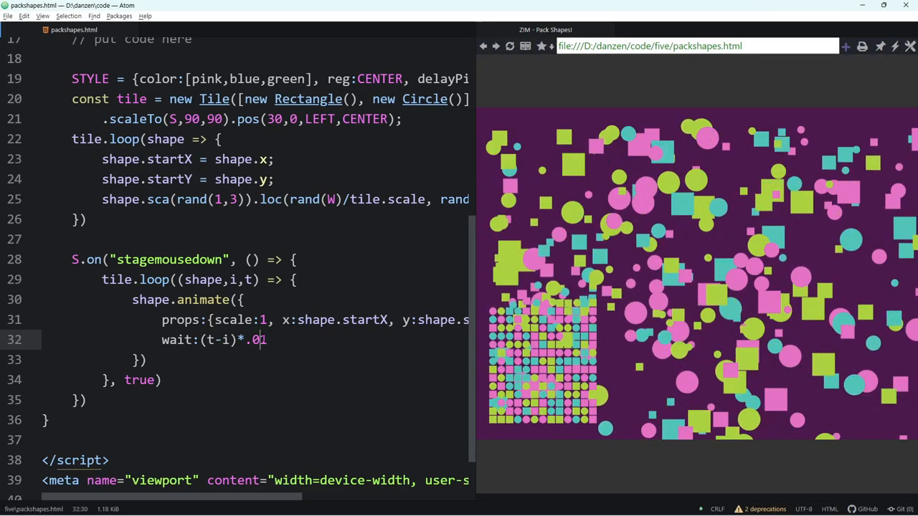
Change the stagger to (t-i)*.005 with ease:"backOut" and preview the bouncing pack
type("05")
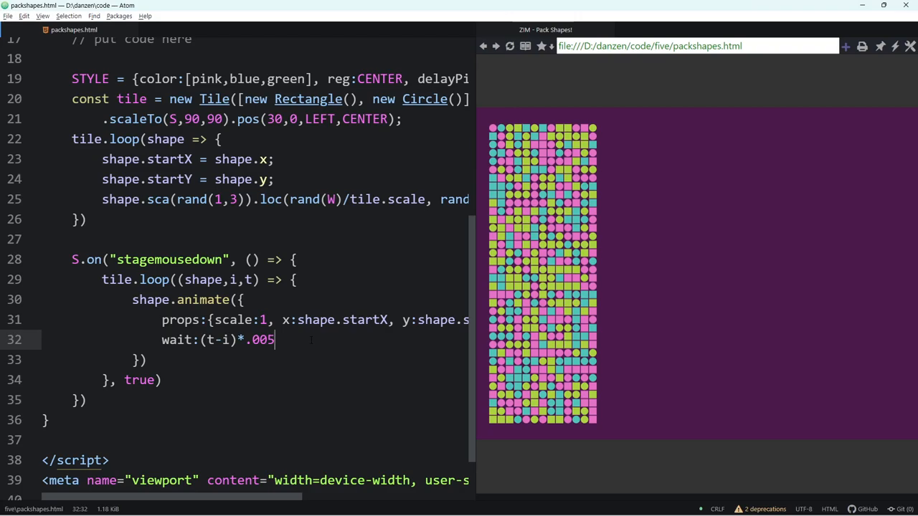
type(",")
type("ease:\"ba")
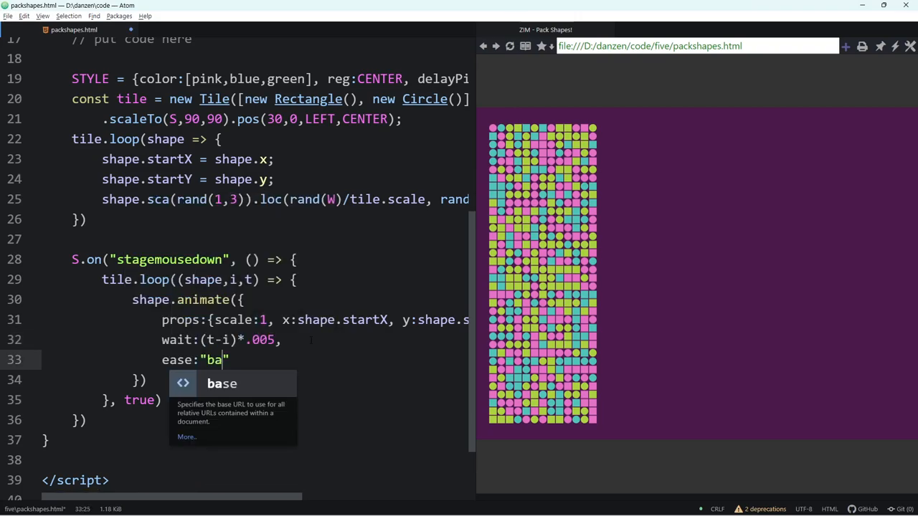
type("ck")
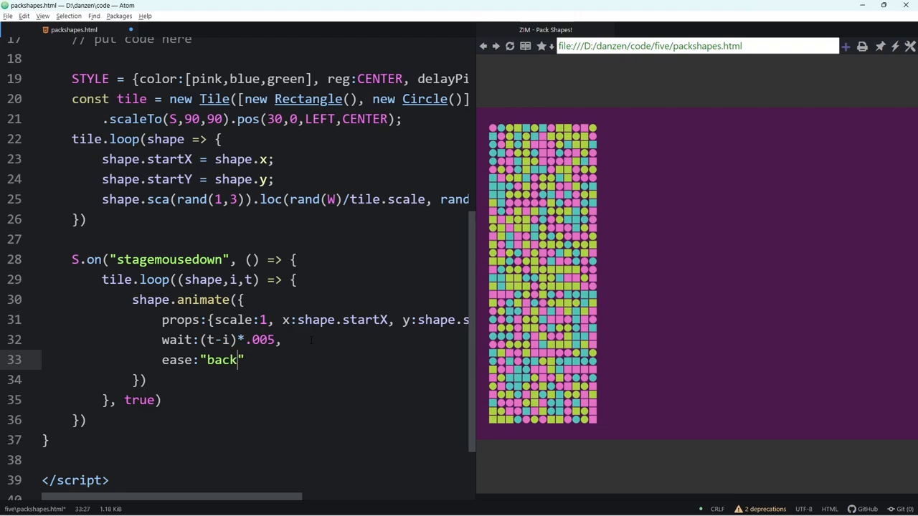
type("Out")
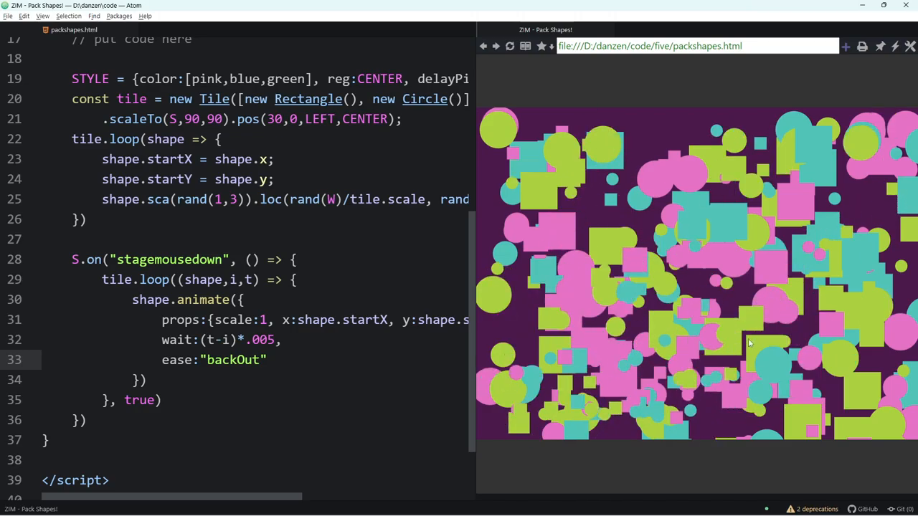
left_click(749, 342)
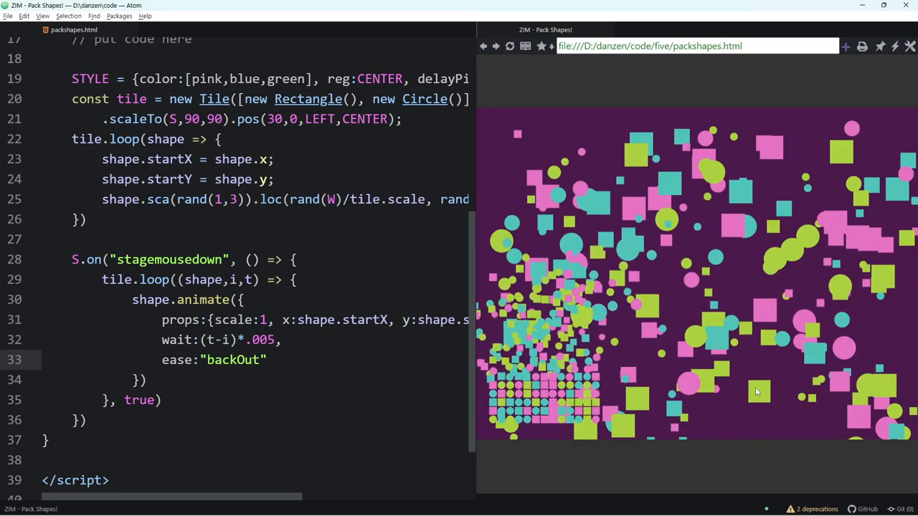
left_click(757, 391)
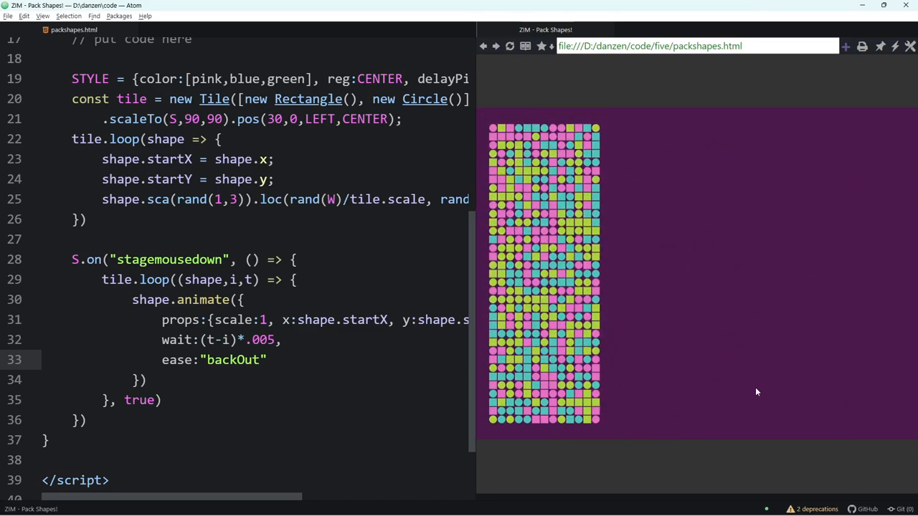
left_click(524, 213)
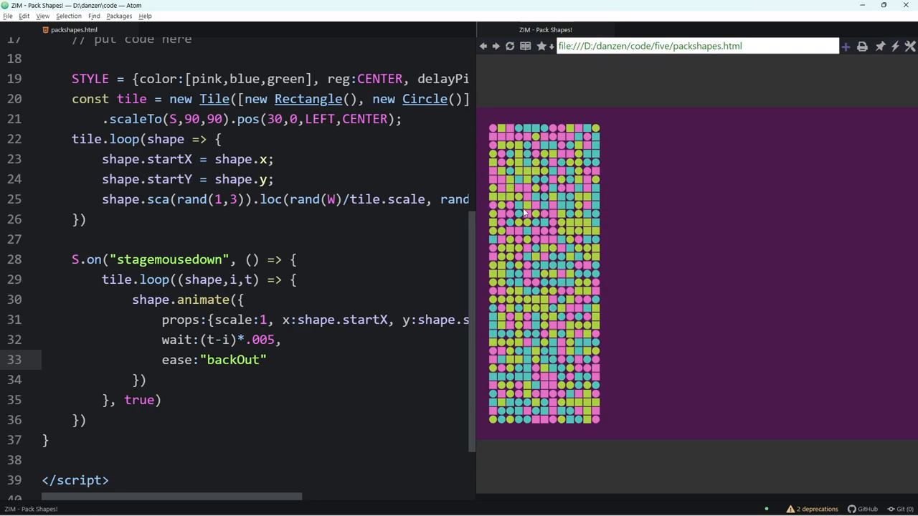
scroll("up", 3)
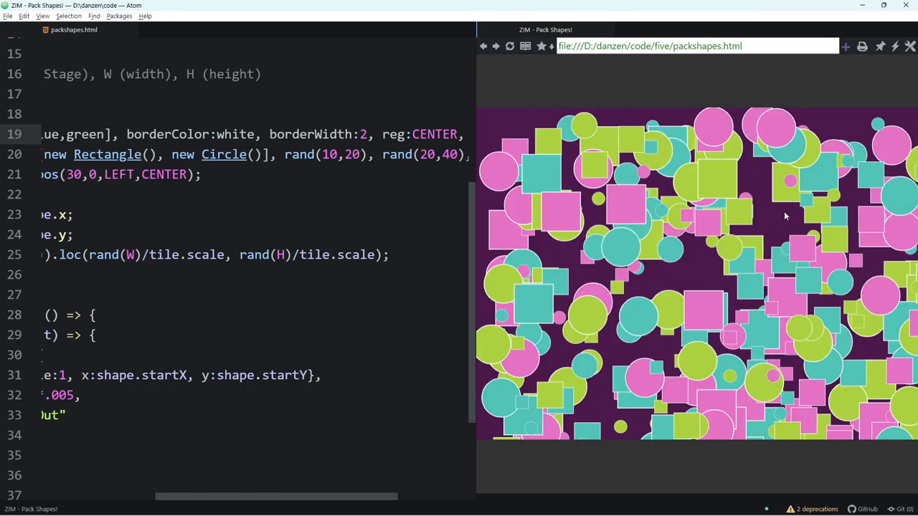
mouse_move(801, 314)
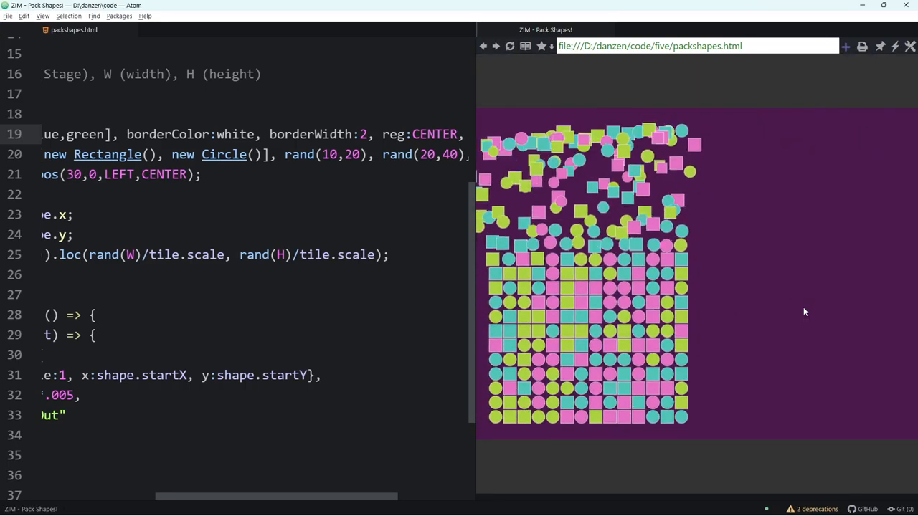
Replay the preview with white-bordered shapes packing into the tile
left_click(510, 46)
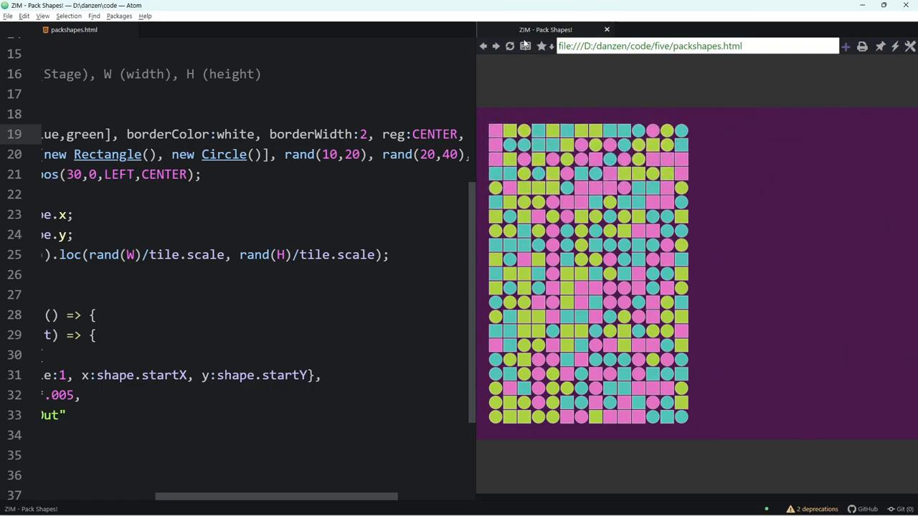
left_click(509, 46)
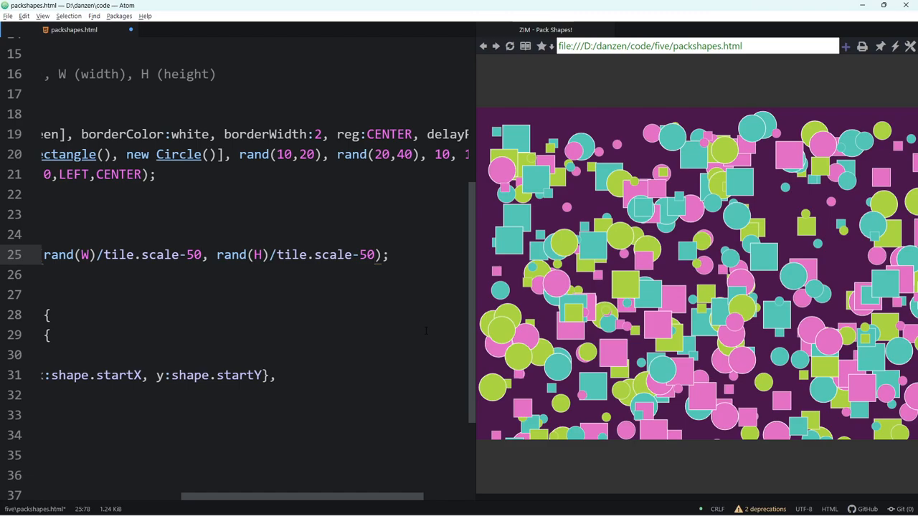
Divide the -50 position offset by tile.scale in the scattered loc values
type("/tileS")
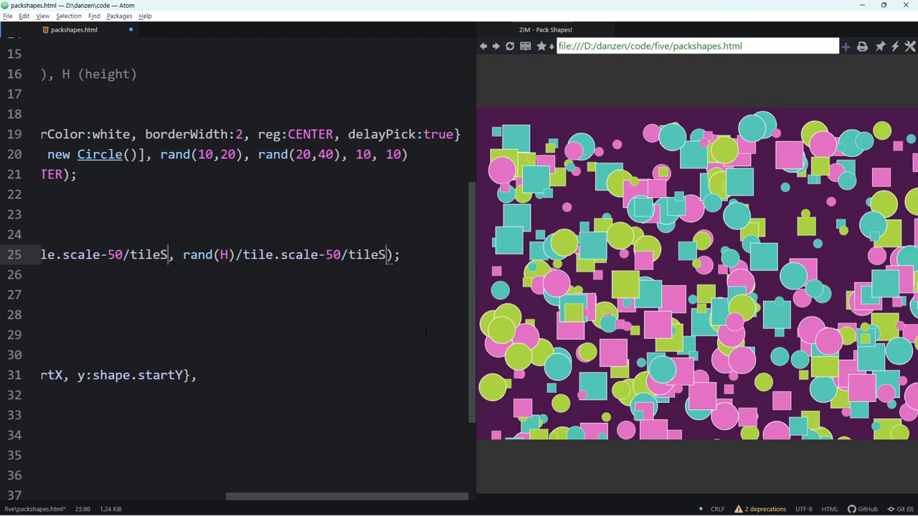
type(".scale-50/ti")
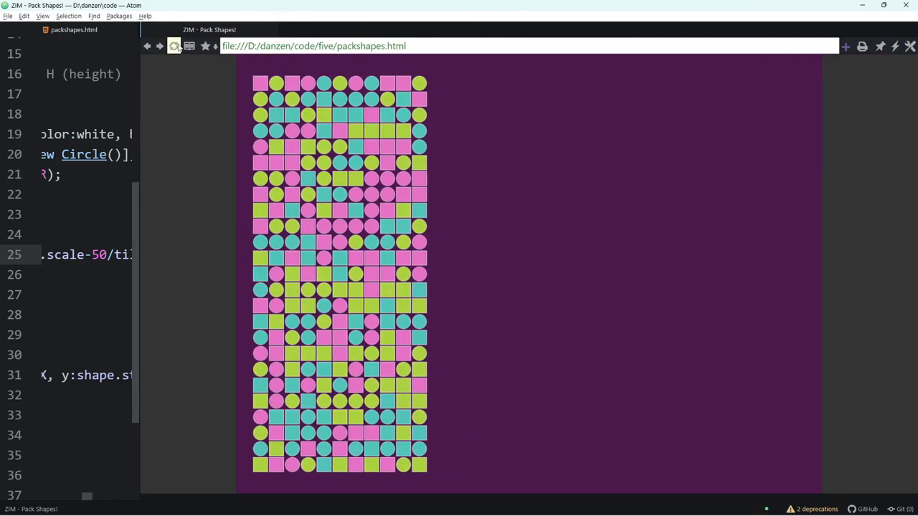
Reload the widened preview twice to watch shapes pack into the larger grid
left_click(174, 46)
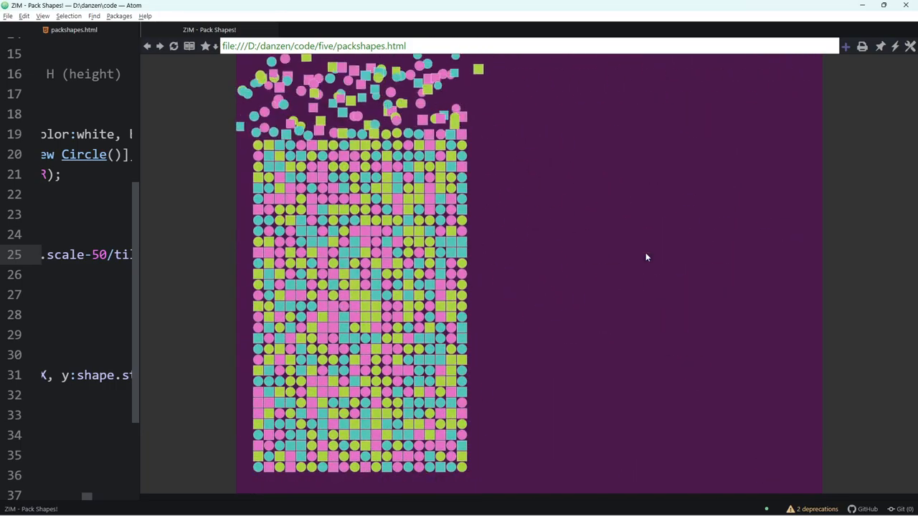
left_click(161, 46)
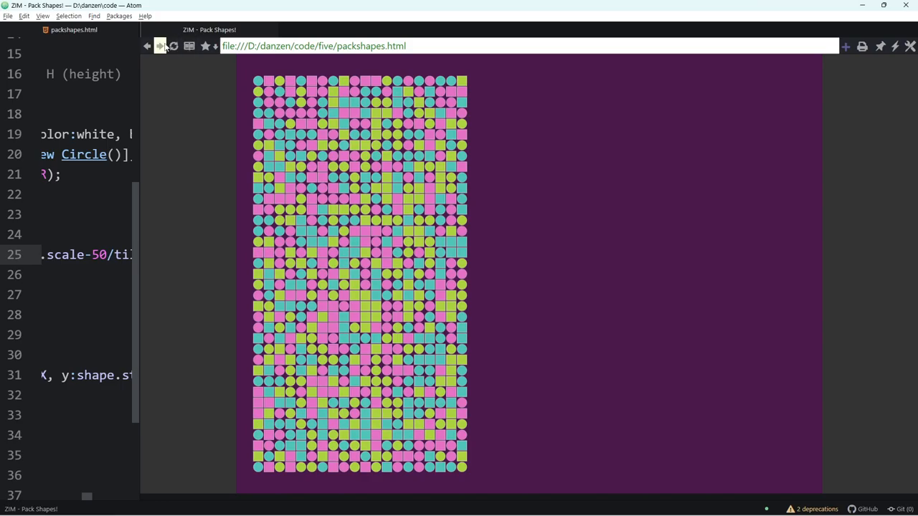